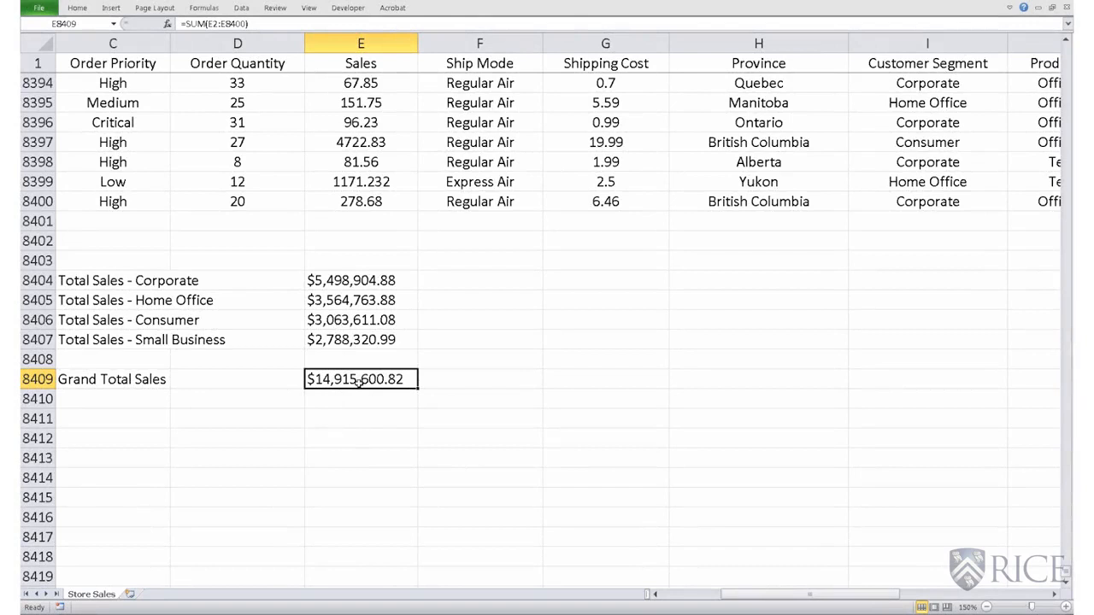
# Step: Inspect the formulas behind the segment sales totals and the grand total
pyautogui.click(360, 280)
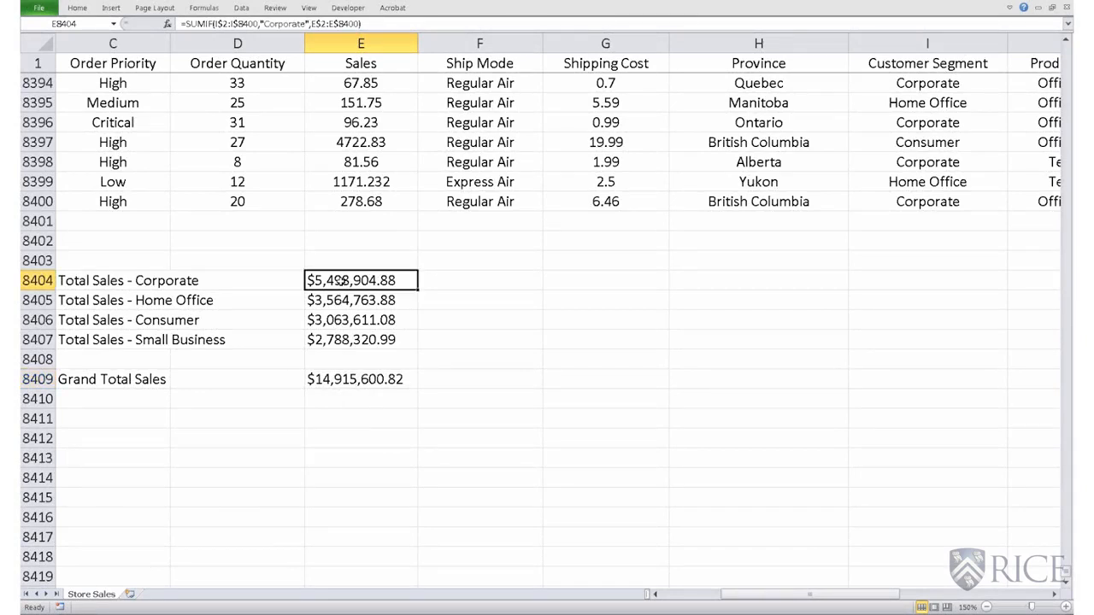
pyautogui.moveTo(360, 281); pyautogui.dragTo(360, 339)
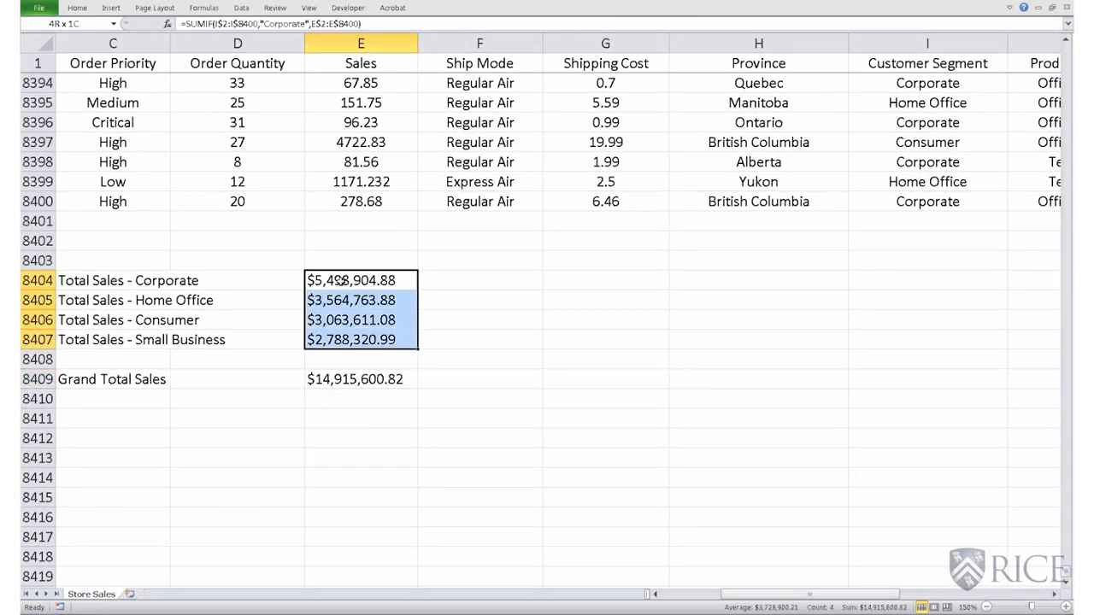
pyautogui.click(360, 280)
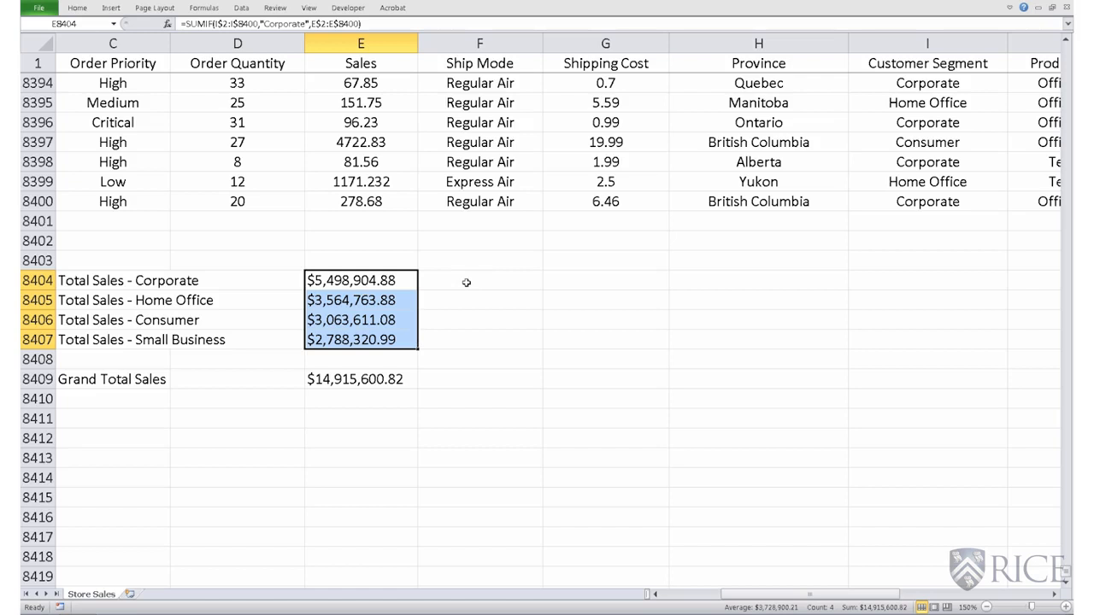
pyautogui.click(360, 281)
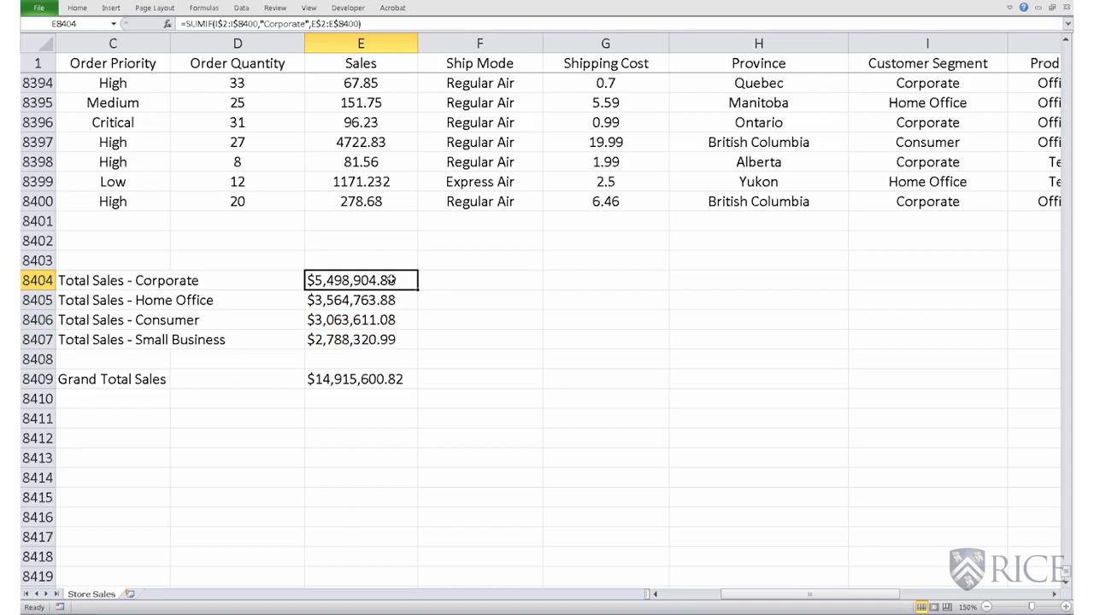
pyautogui.click(357, 378)
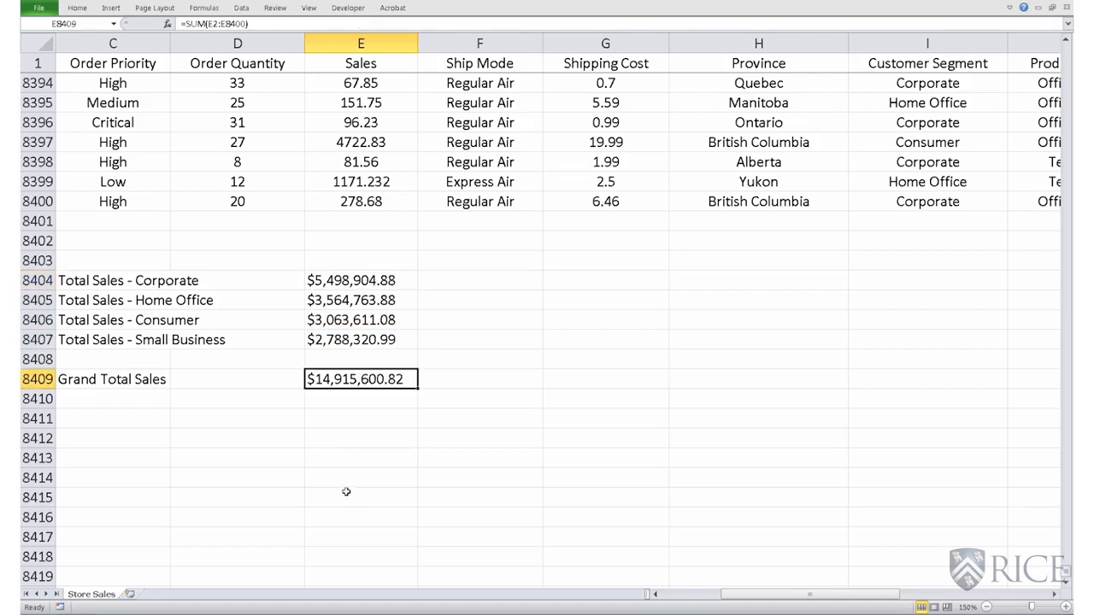
# Step: Enter =E8404/E8409 in F8404, giving 0.36866801, and select F8404:F8407
pyautogui.click(479, 280)
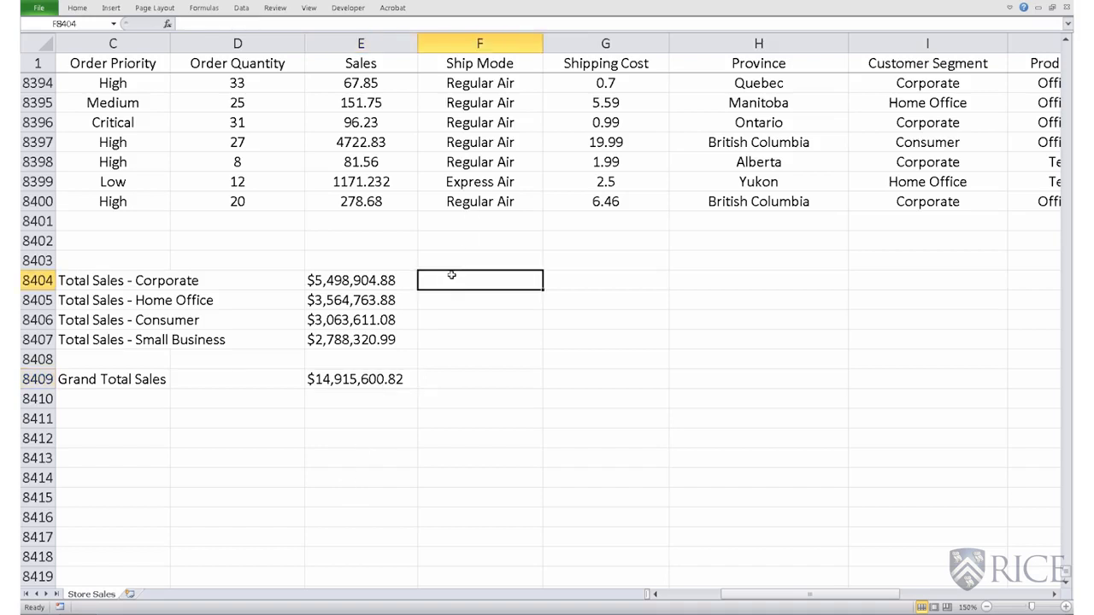
pyautogui.write('=')
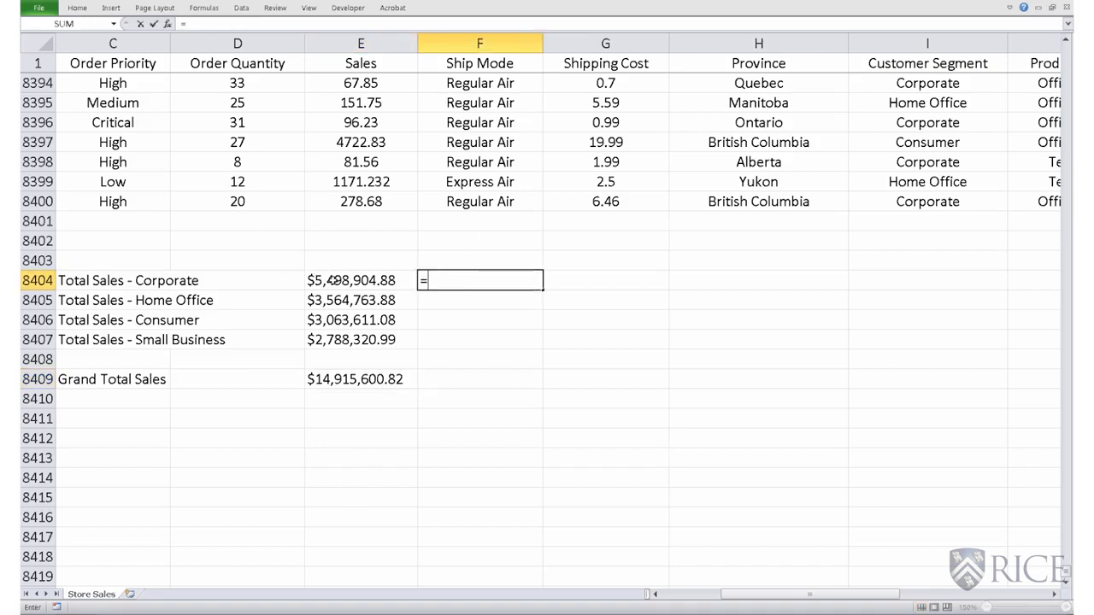
pyautogui.click(360, 280)
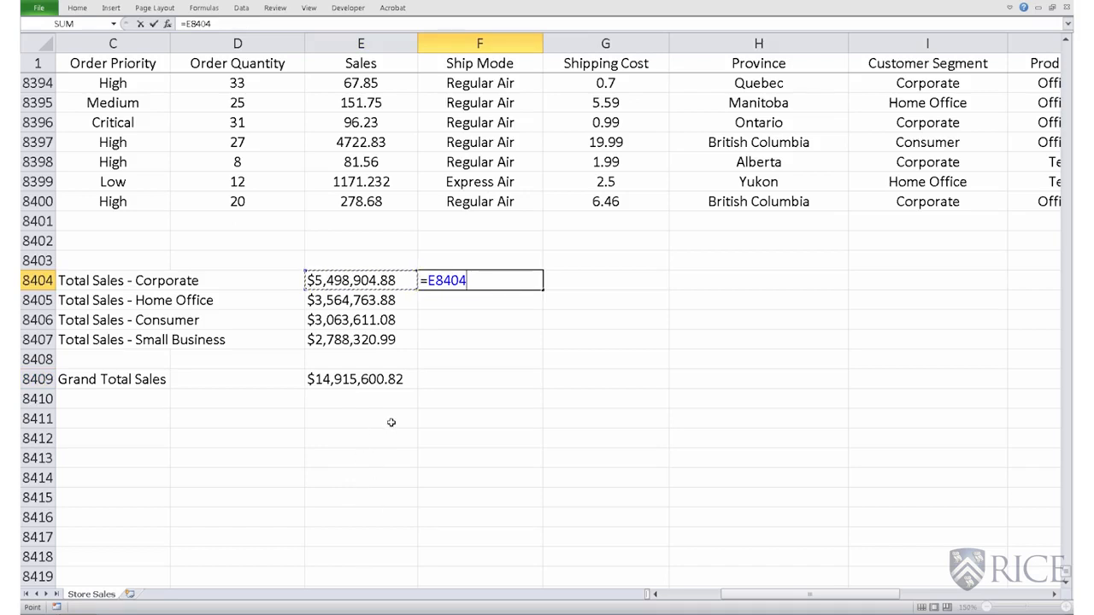
pyautogui.write('/')
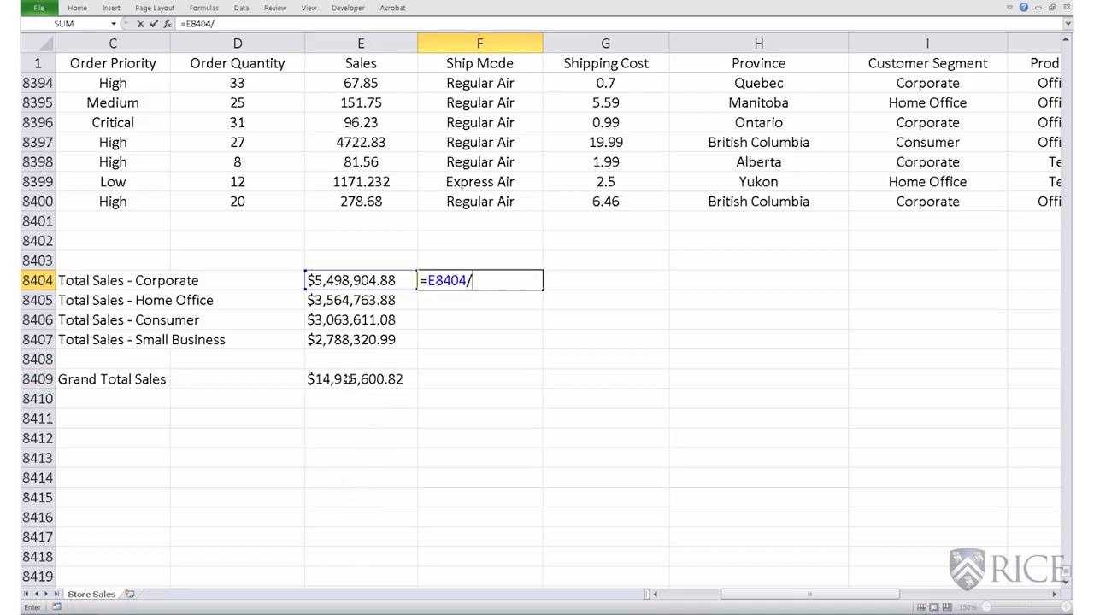
pyautogui.press('Enter')
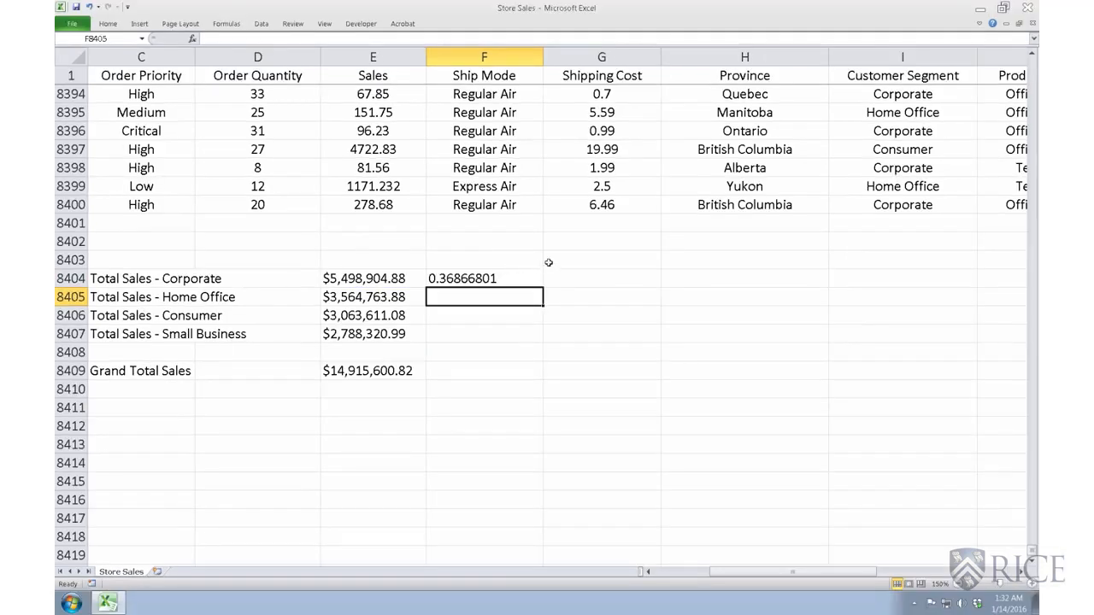
pyautogui.click(483, 278)
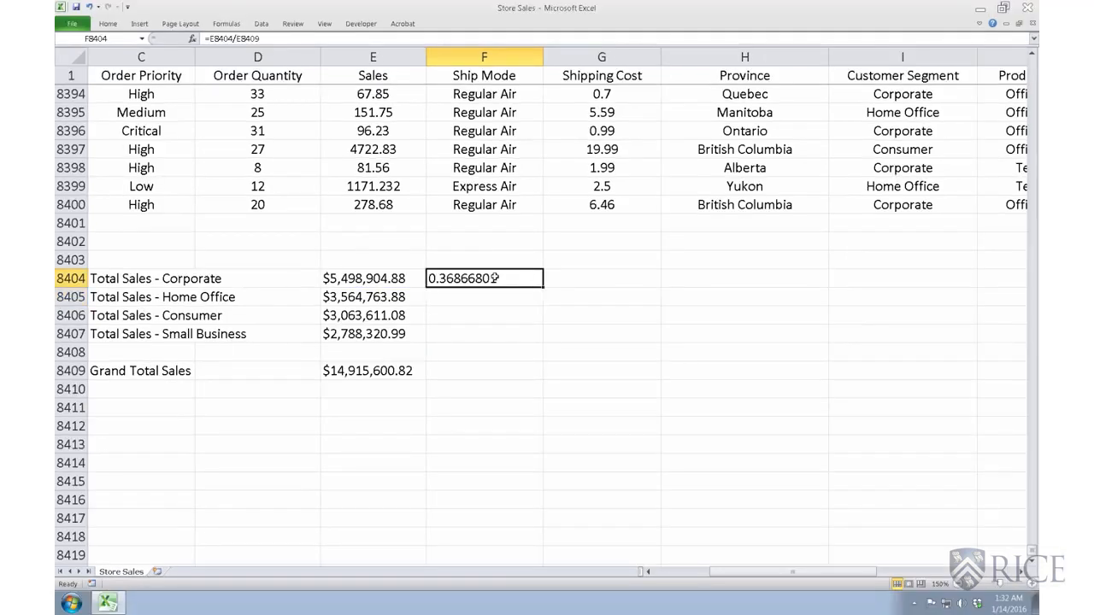
pyautogui.moveTo(485, 278); pyautogui.dragTo(485, 333)
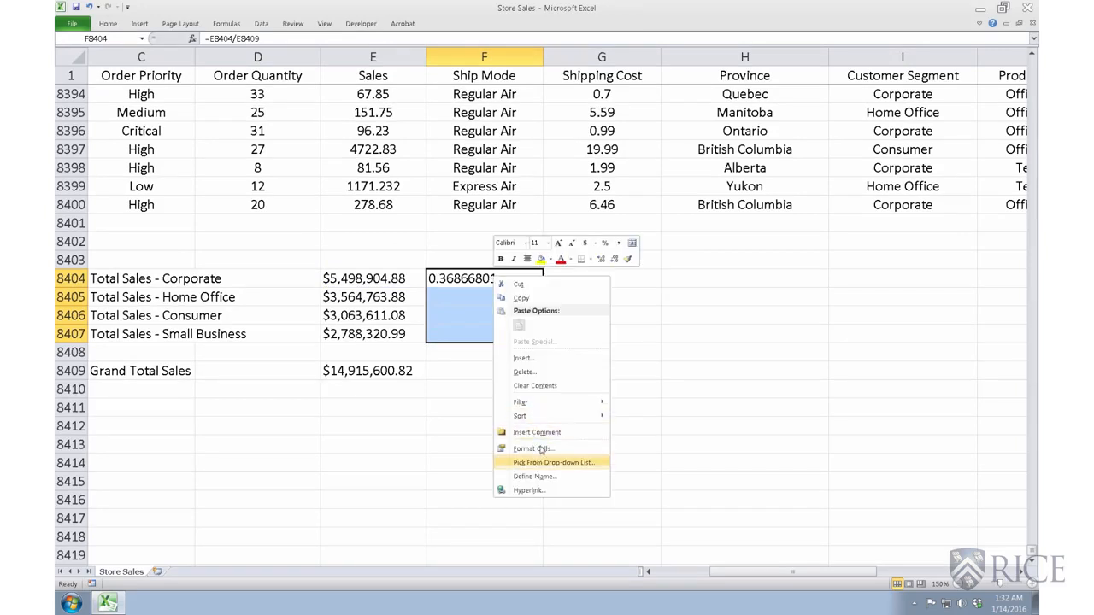
# Step: Format the Corporate share as Percentage with 2 decimal places, showing 36.87%
pyautogui.click(533, 448)
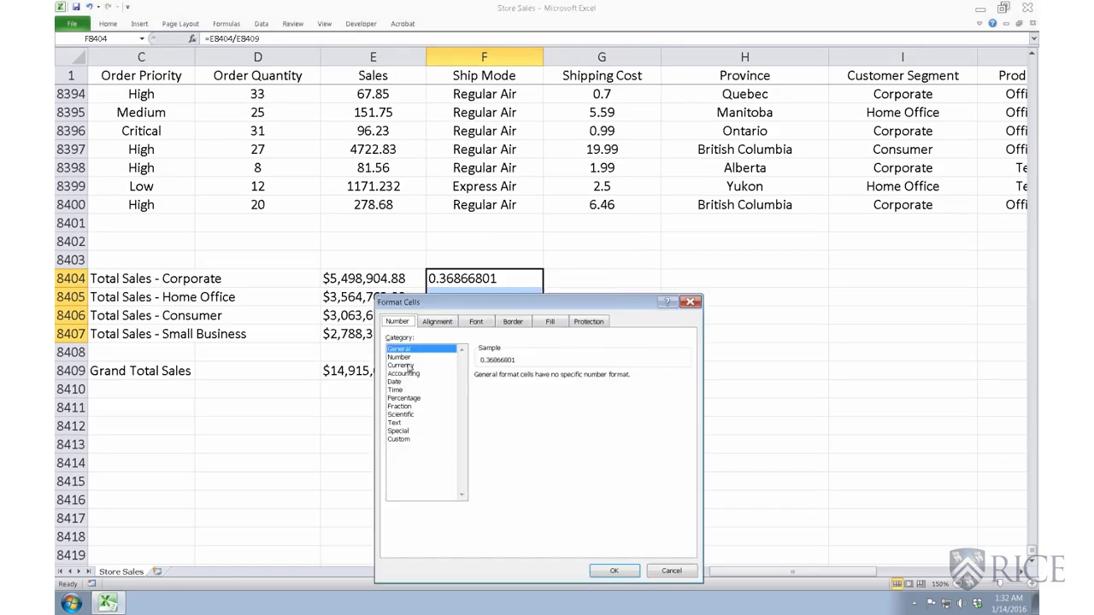
pyautogui.click(404, 397)
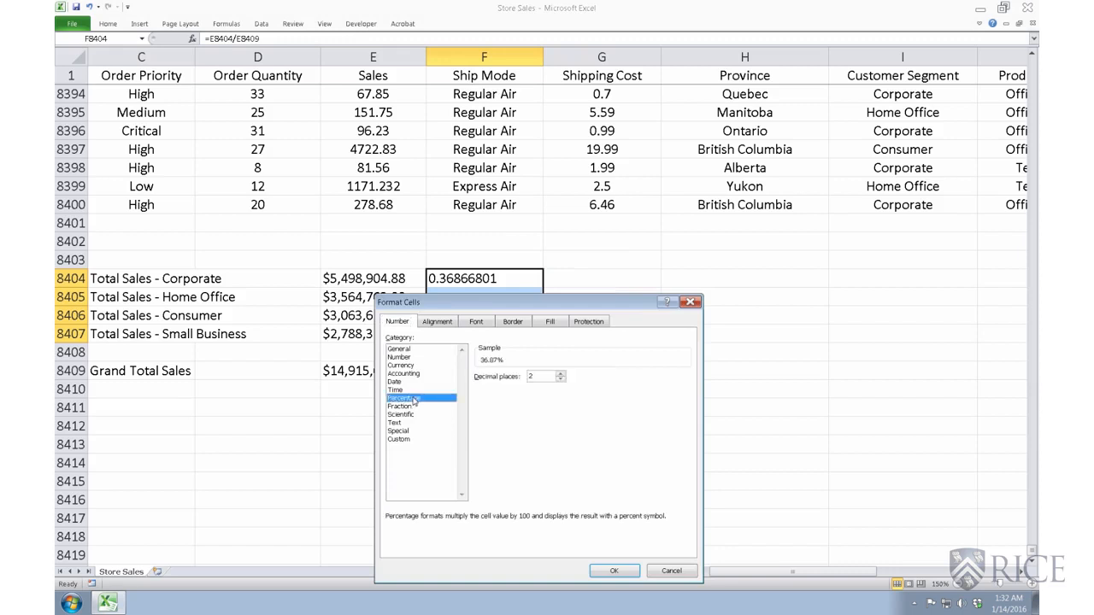
pyautogui.click(614, 570)
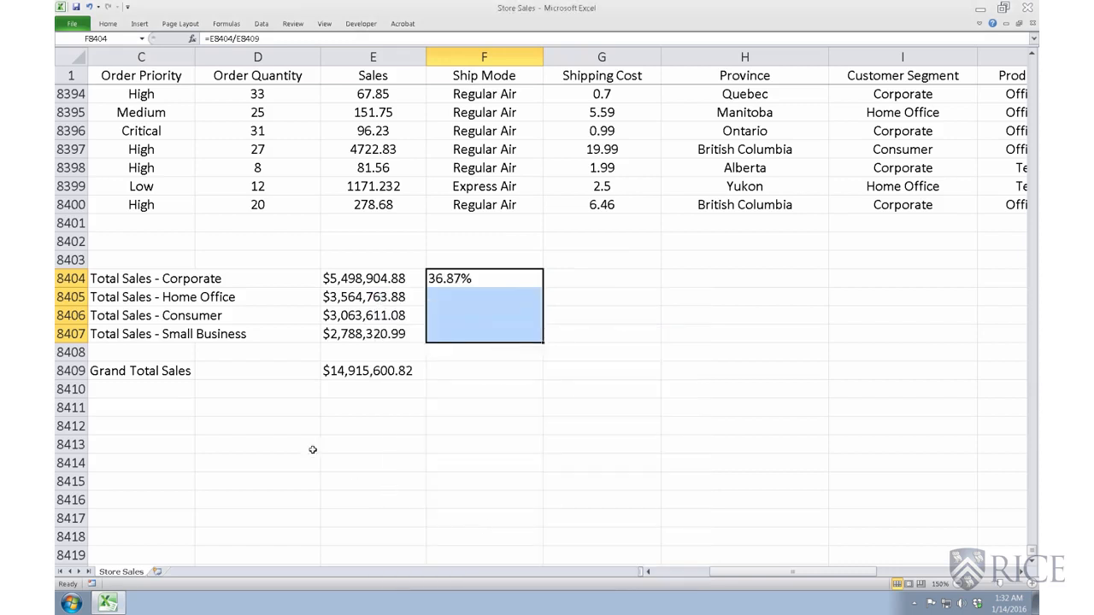
pyautogui.click(605, 300)
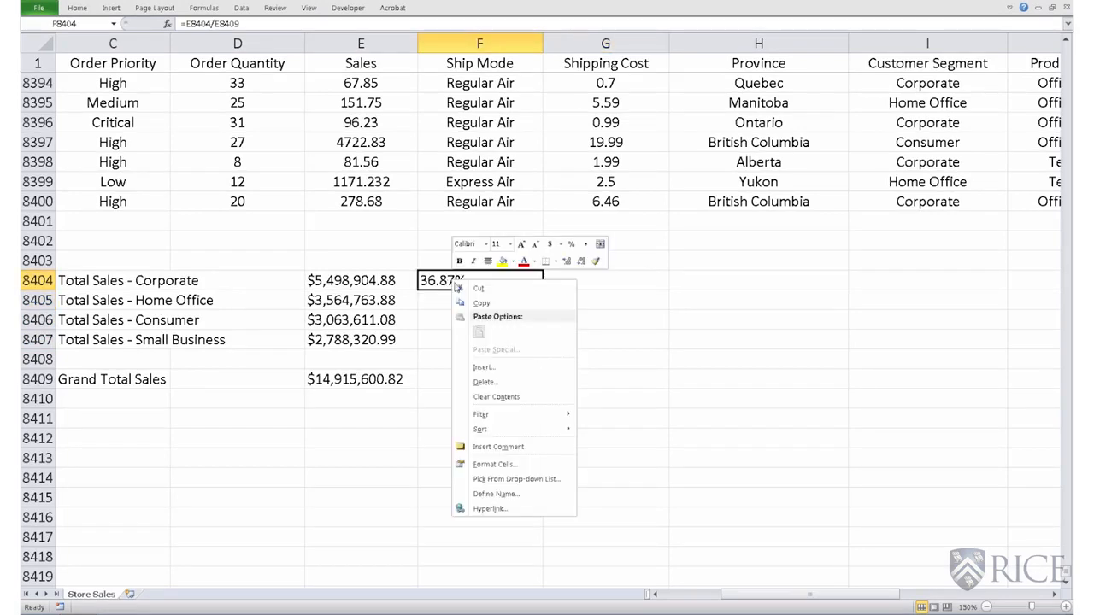
pyautogui.click(481, 302)
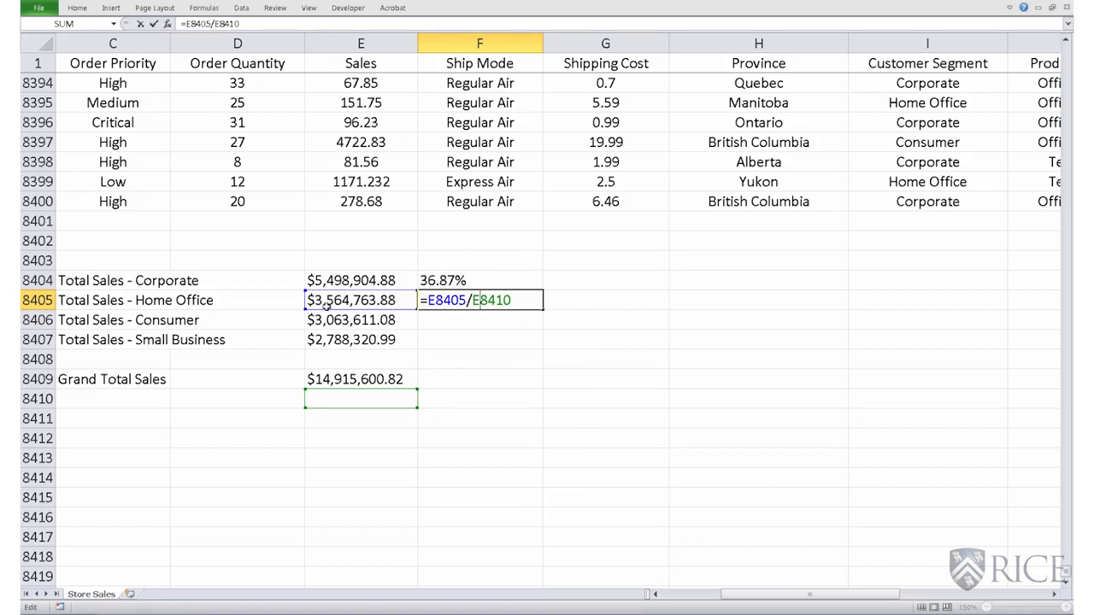
pyautogui.moveTo(336, 305)
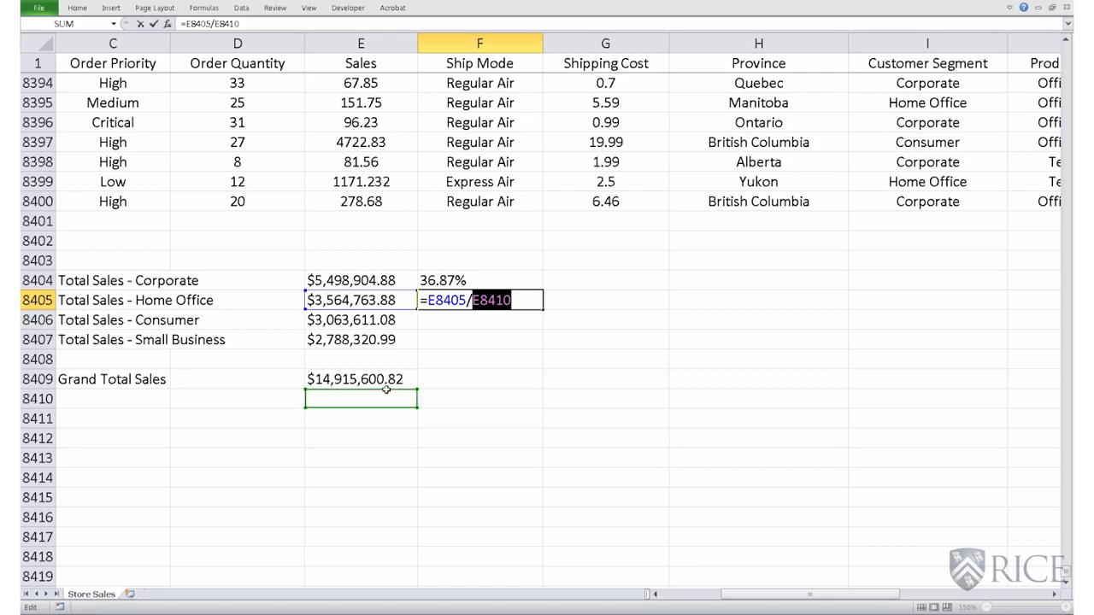
pyautogui.moveTo(392, 391)
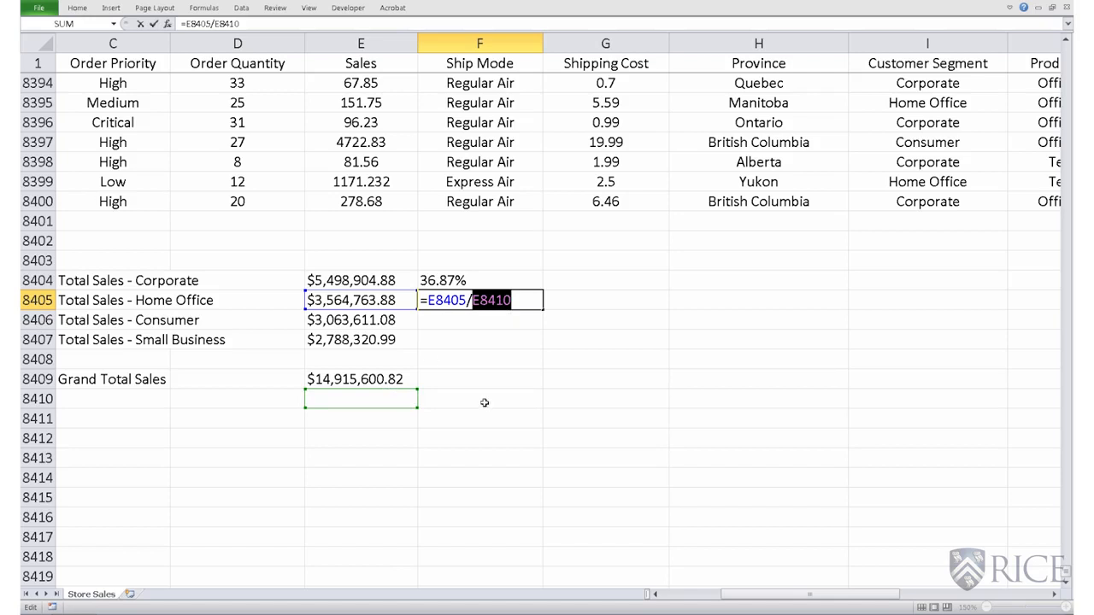
pyautogui.moveTo(495, 320)
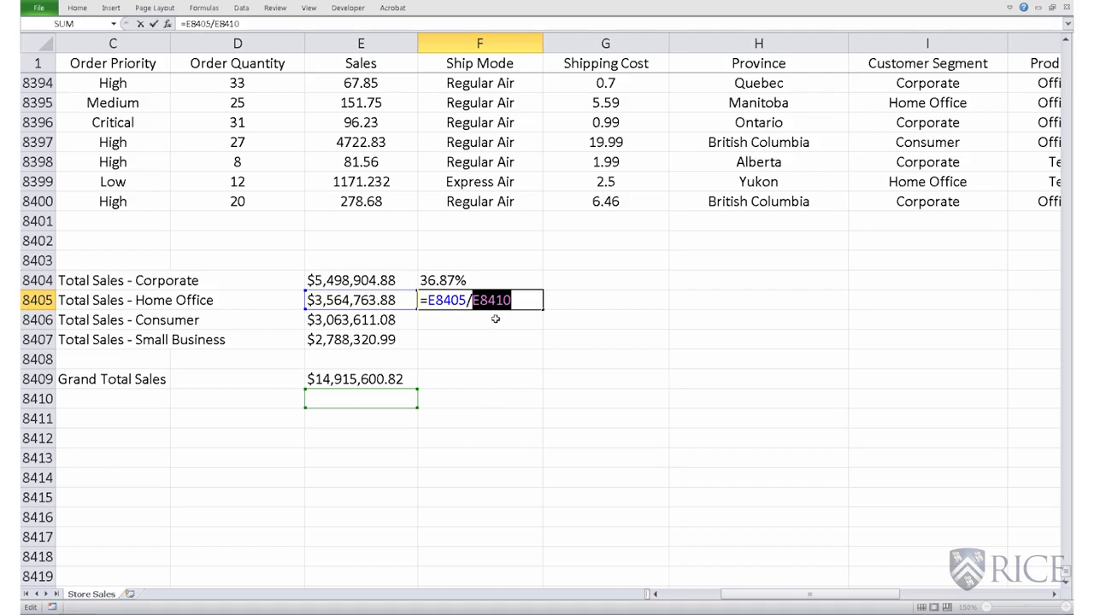
pyautogui.click(479, 320)
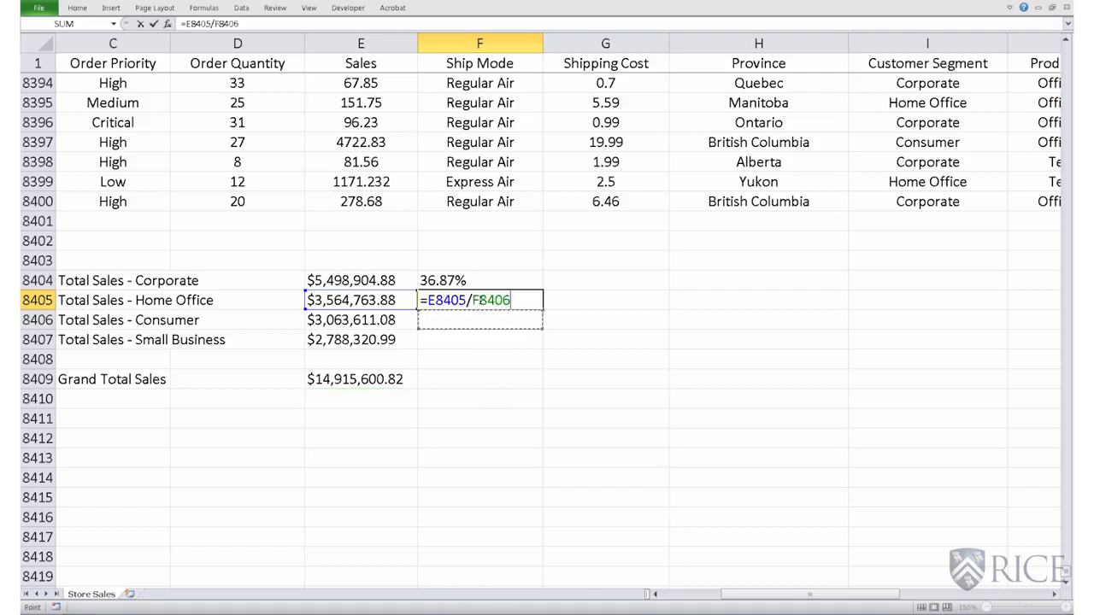
pyautogui.press('Enter')
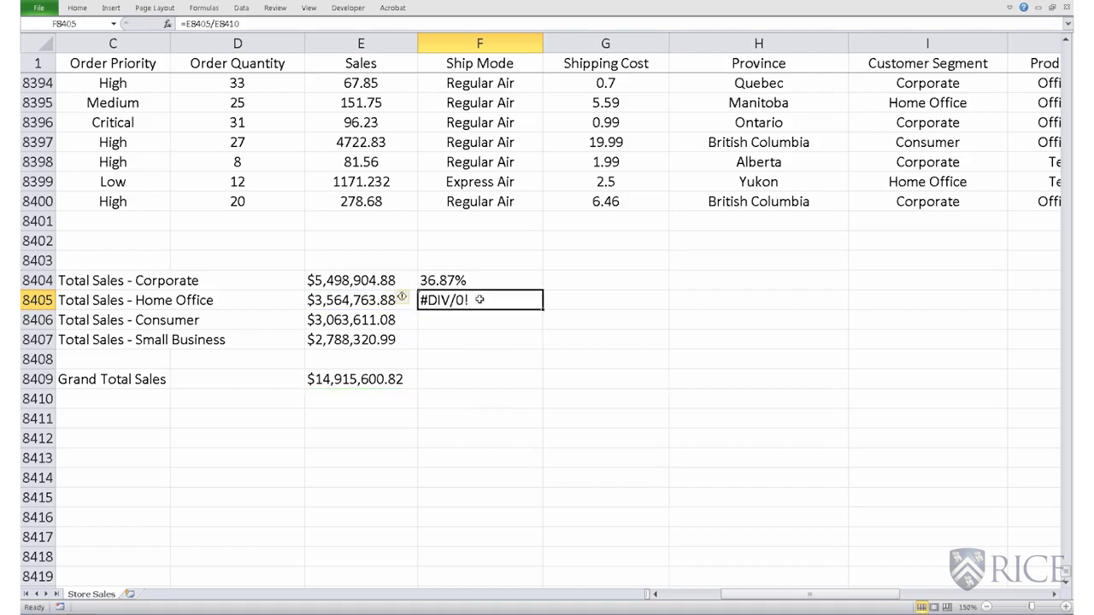
pyautogui.click(480, 281)
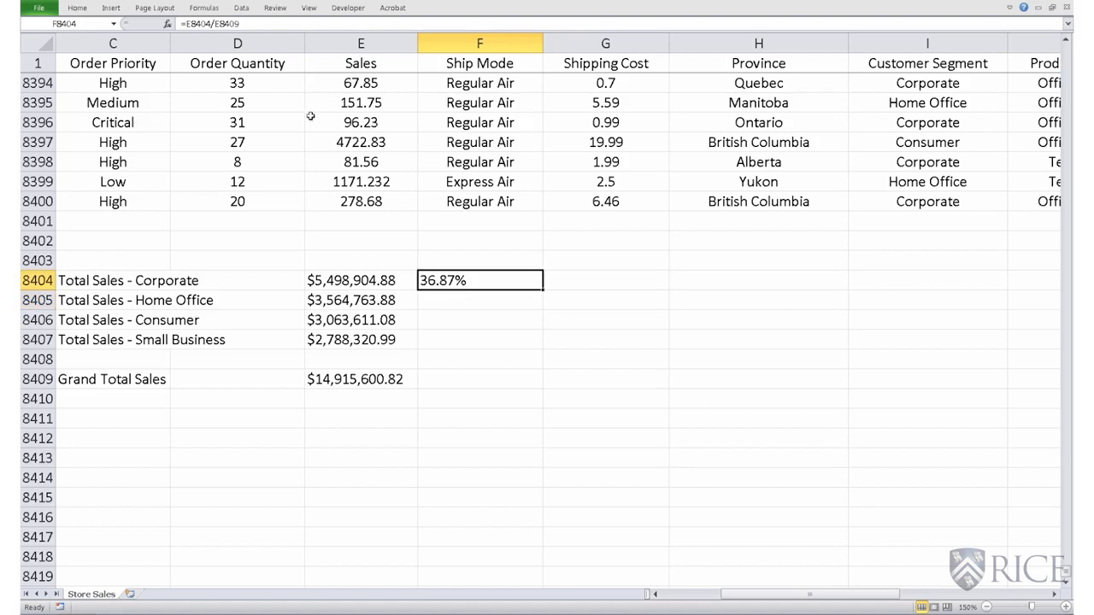
# Step: Lock the divisor row as E$8409 and copy the share formula to the other segments
pyautogui.doubleClick(479, 281)
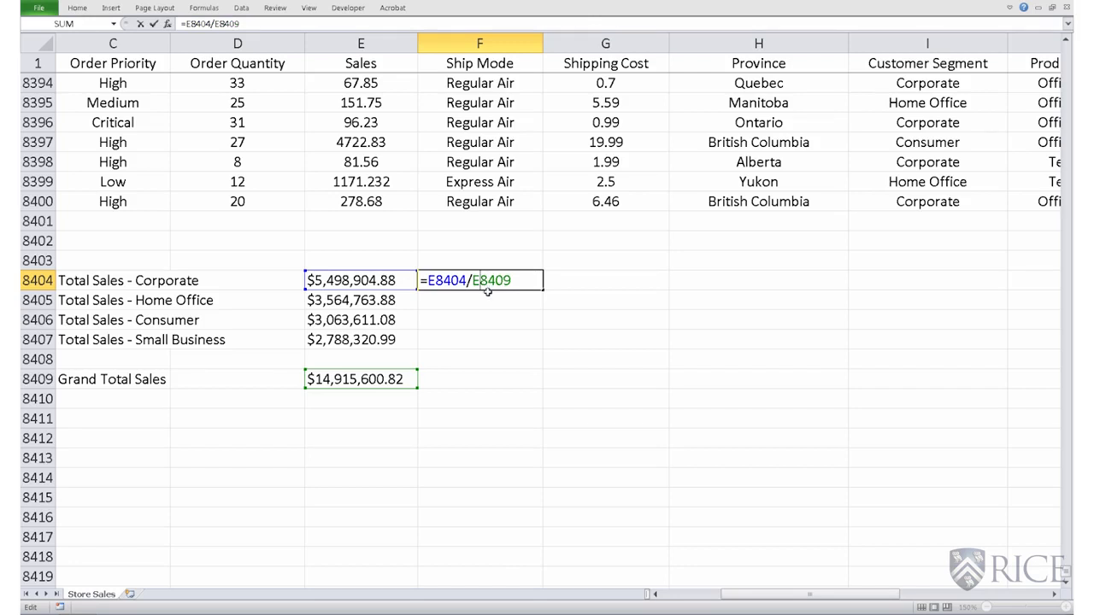
pyautogui.moveTo(530, 282)
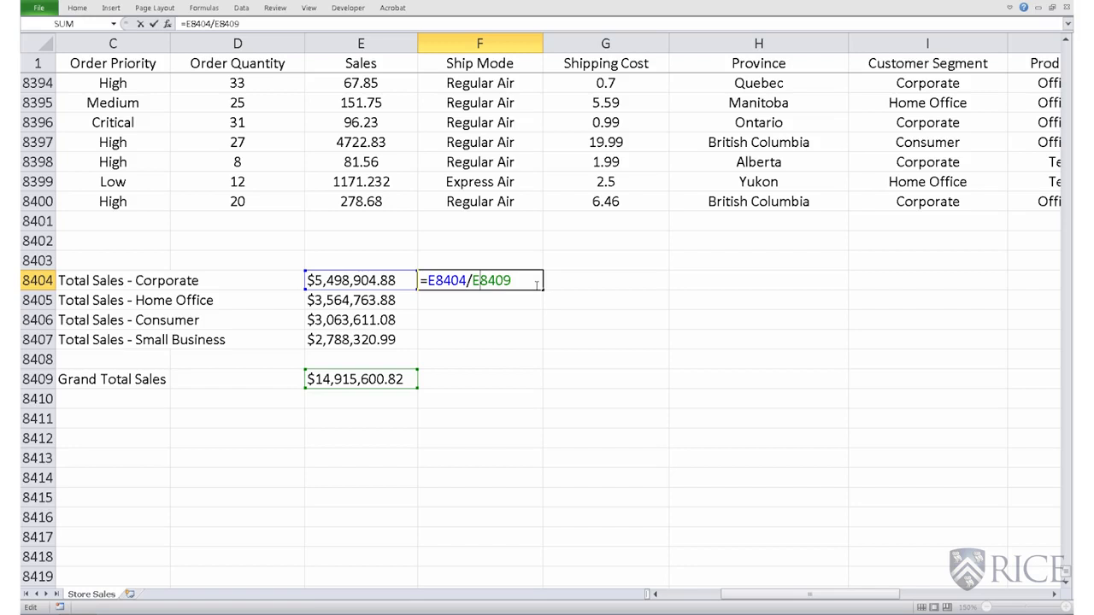
pyautogui.press('F4')
pyautogui.write('$')
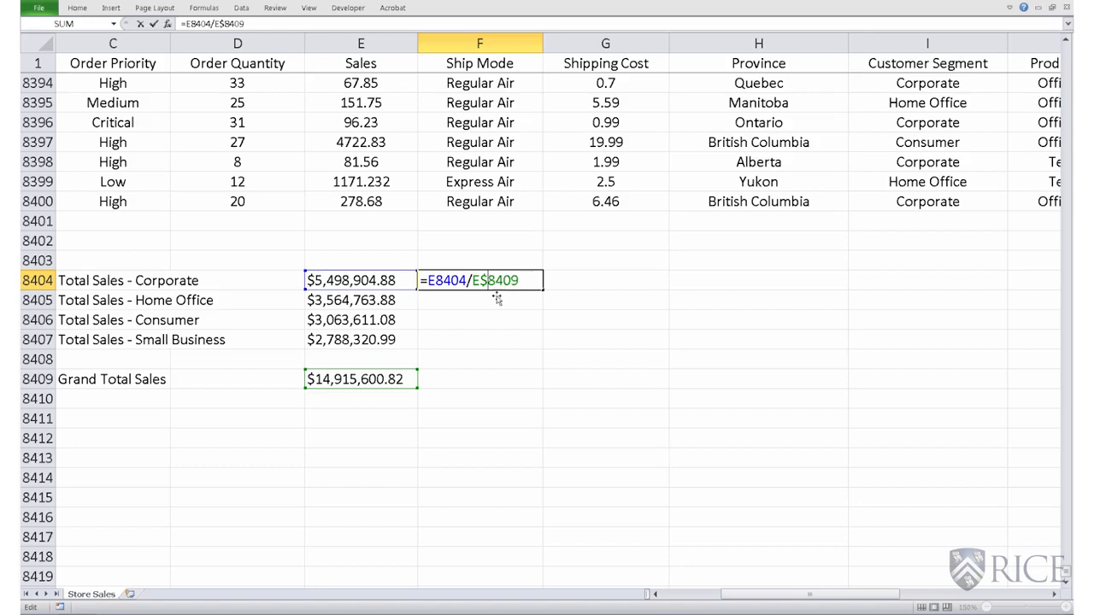
pyautogui.rightClick(461, 280)
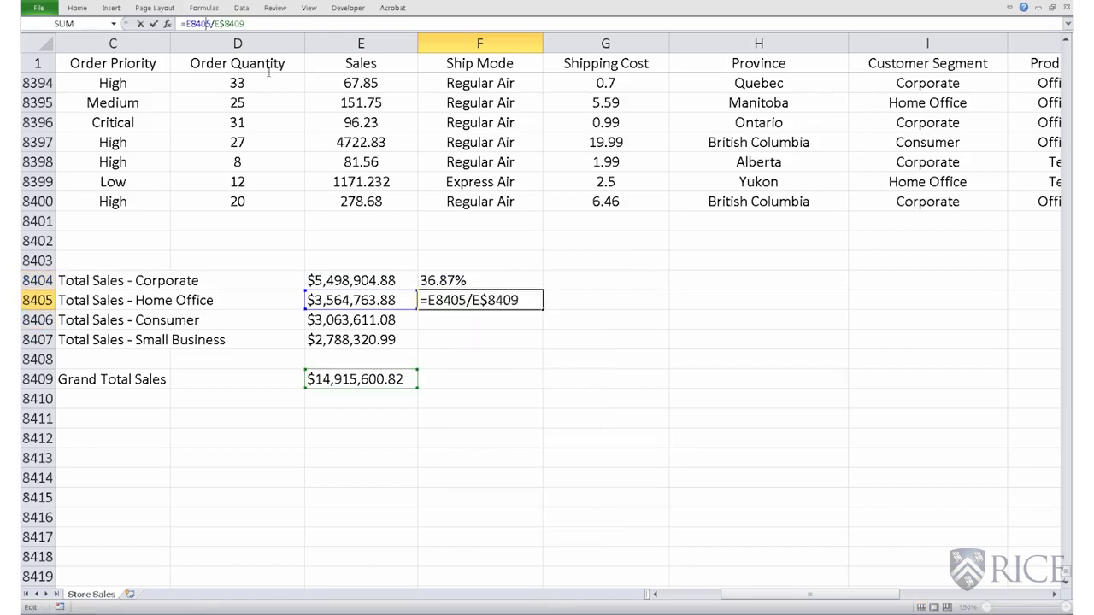
pyautogui.moveTo(503, 320)
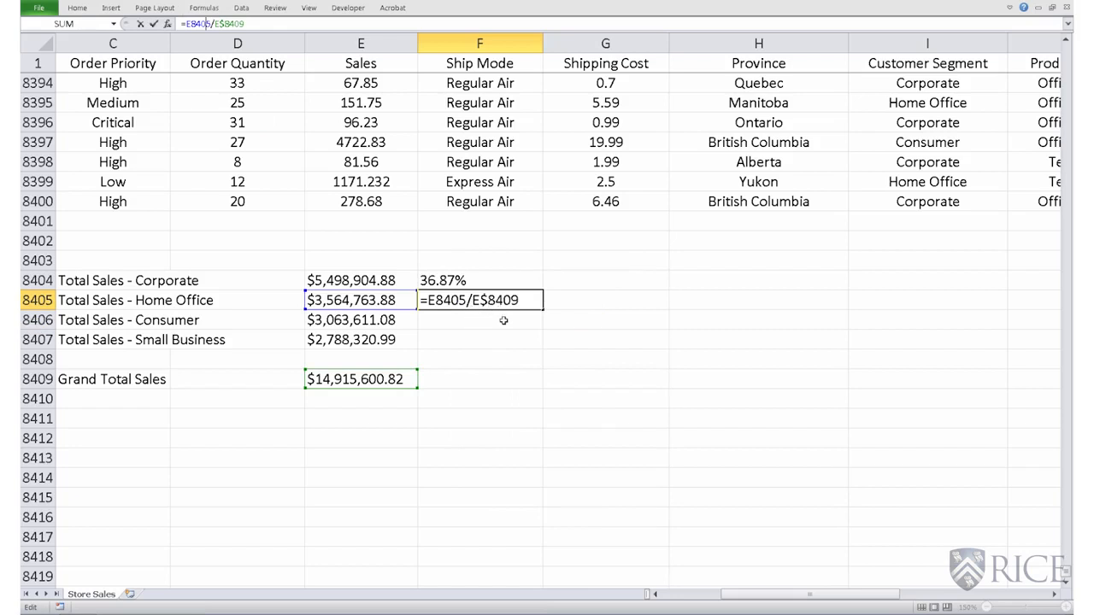
pyautogui.moveTo(485, 311)
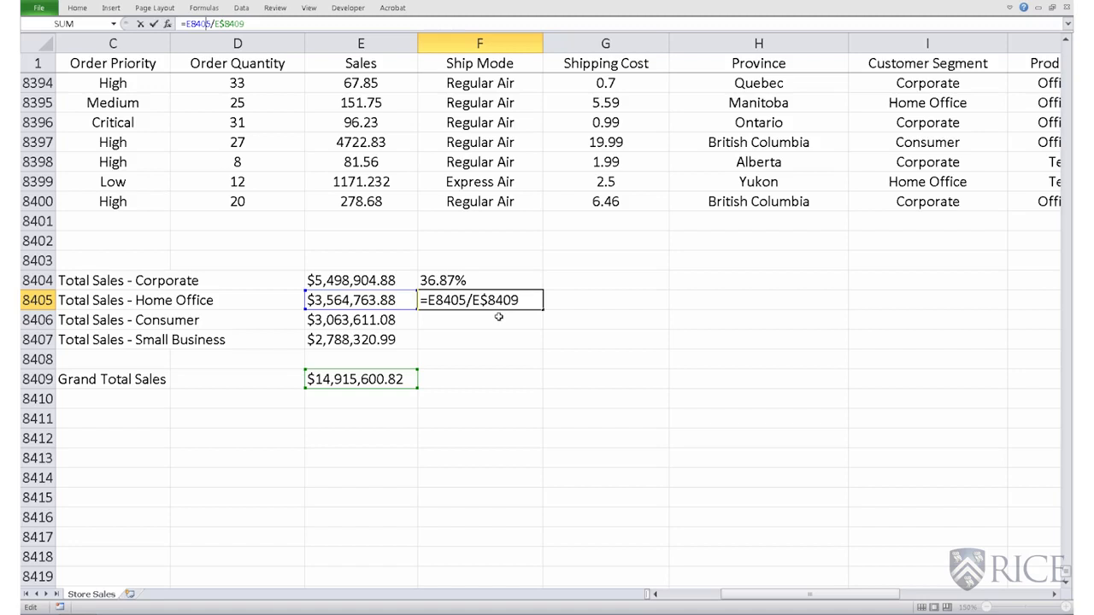
pyautogui.moveTo(502, 319)
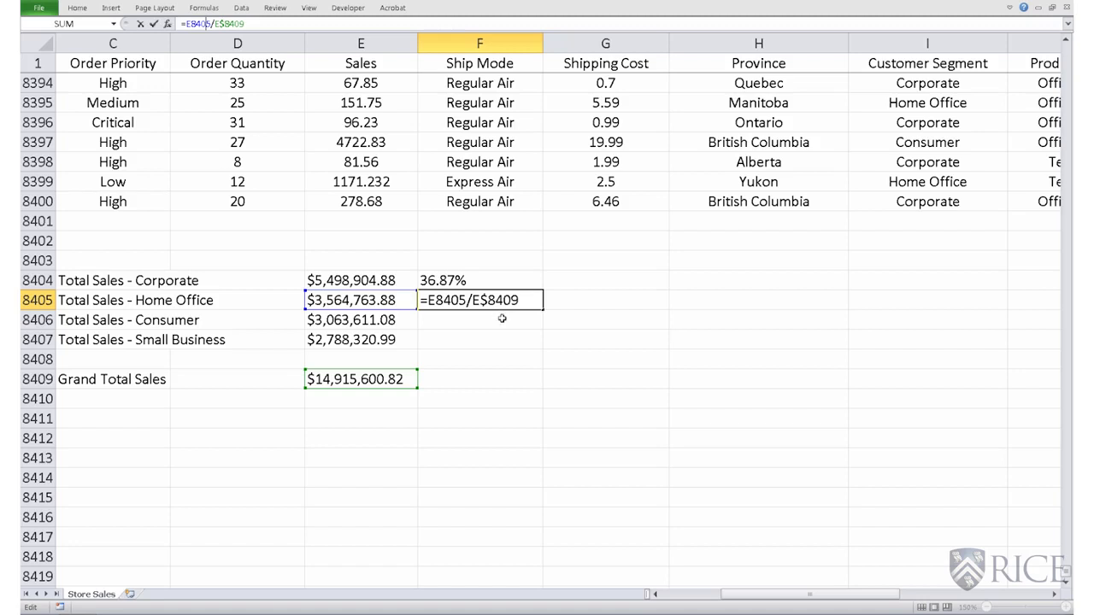
pyautogui.rightClick(478, 300)
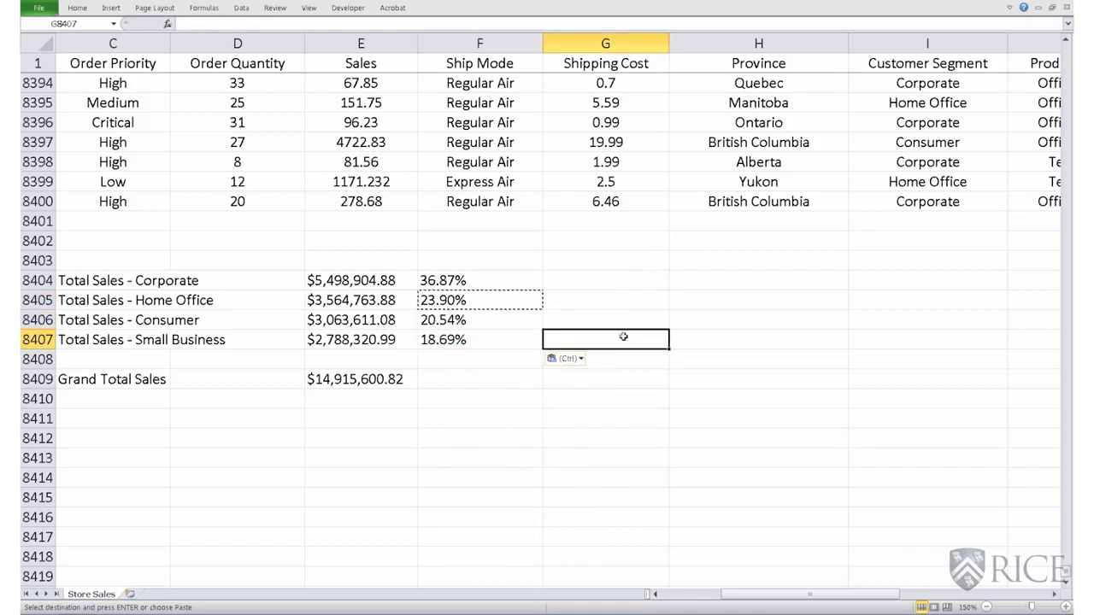
pyautogui.press('Escape')
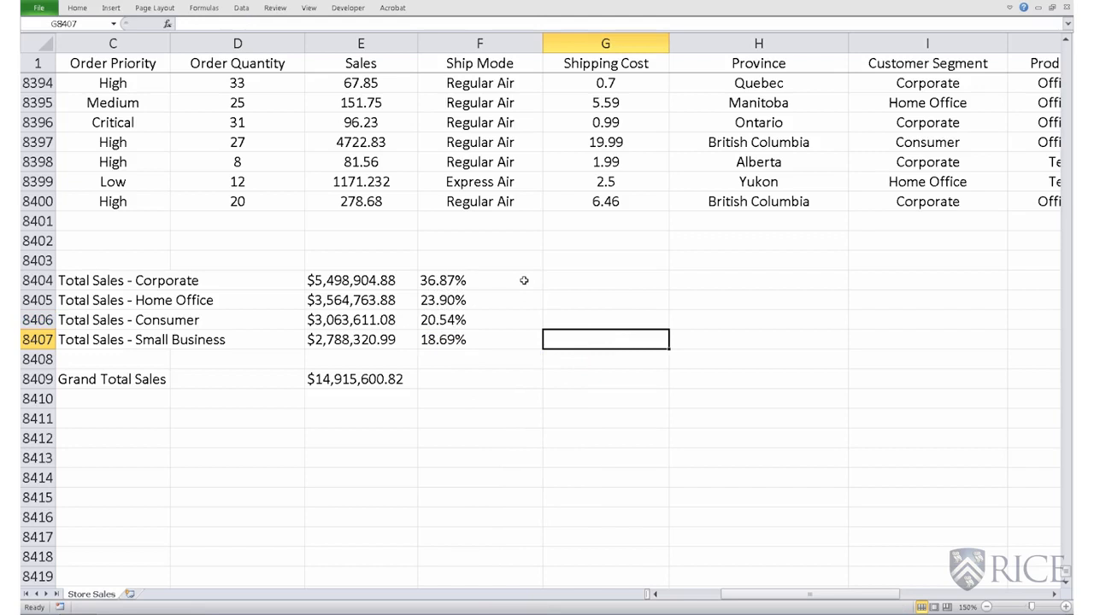
pyautogui.moveTo(521, 277)
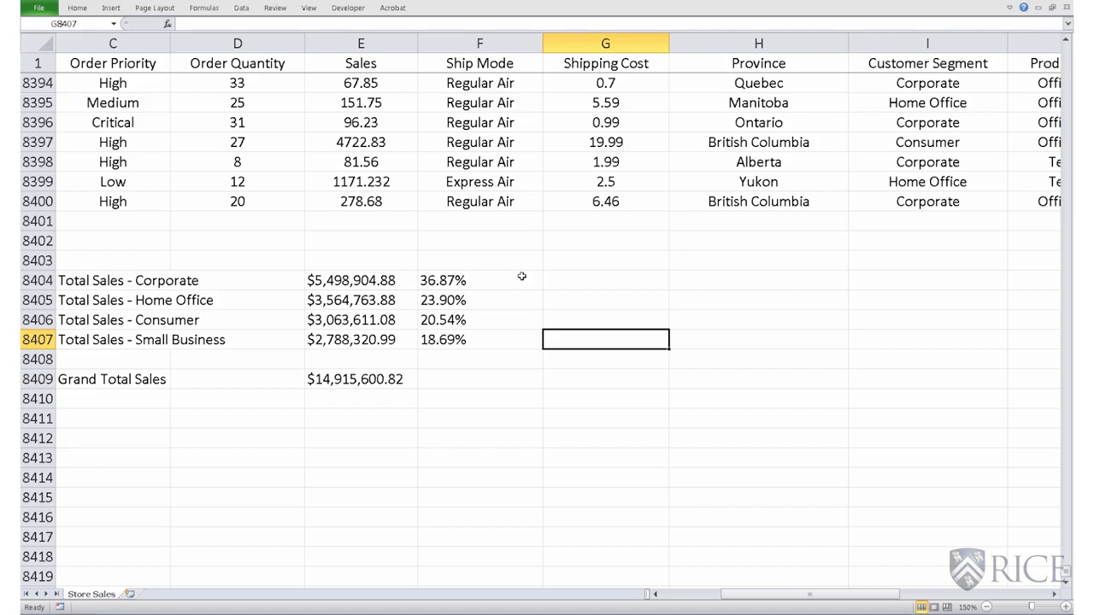
pyautogui.click(605, 280)
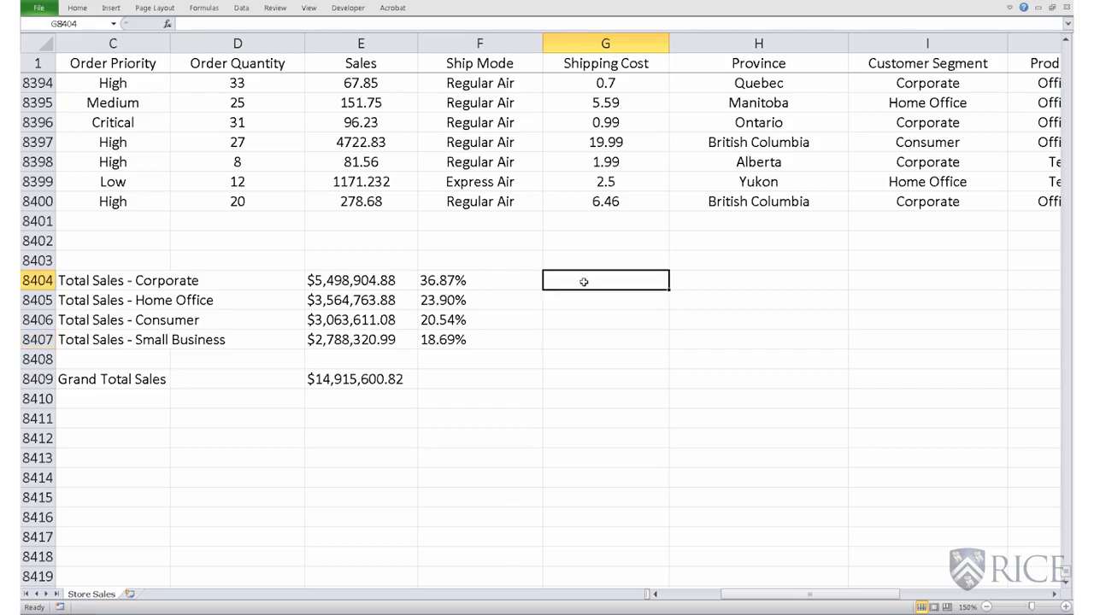
# Step: Enter the labels MAX, MIN, COUNT, COUNTIF and POWER down G8404:G8408
pyautogui.write('MAX')
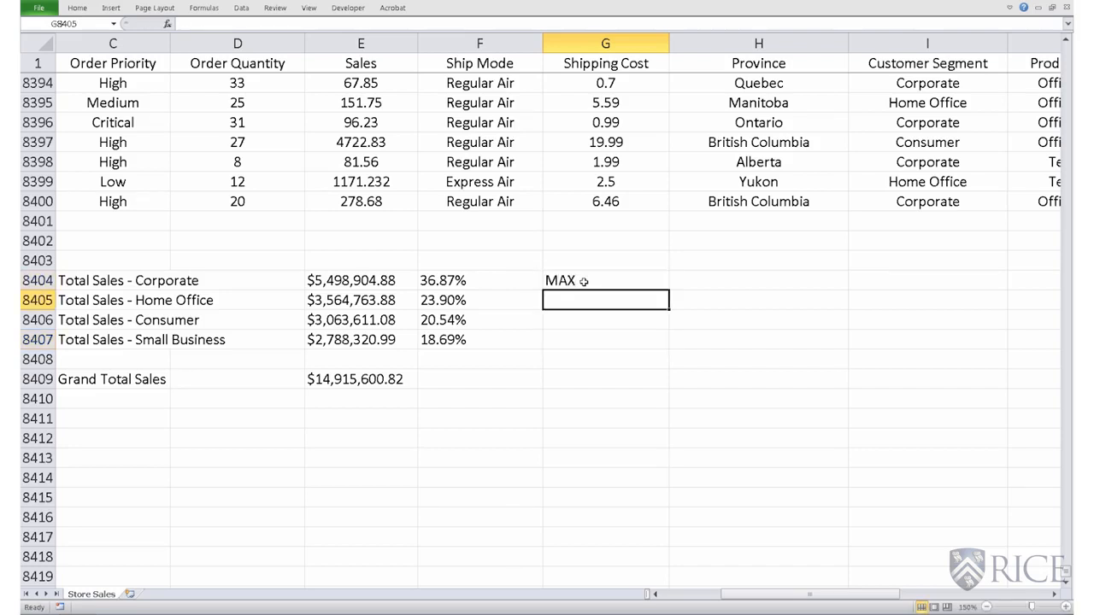
pyautogui.write('MIN')
pyautogui.click(605, 320)
pyautogui.write('COUN')
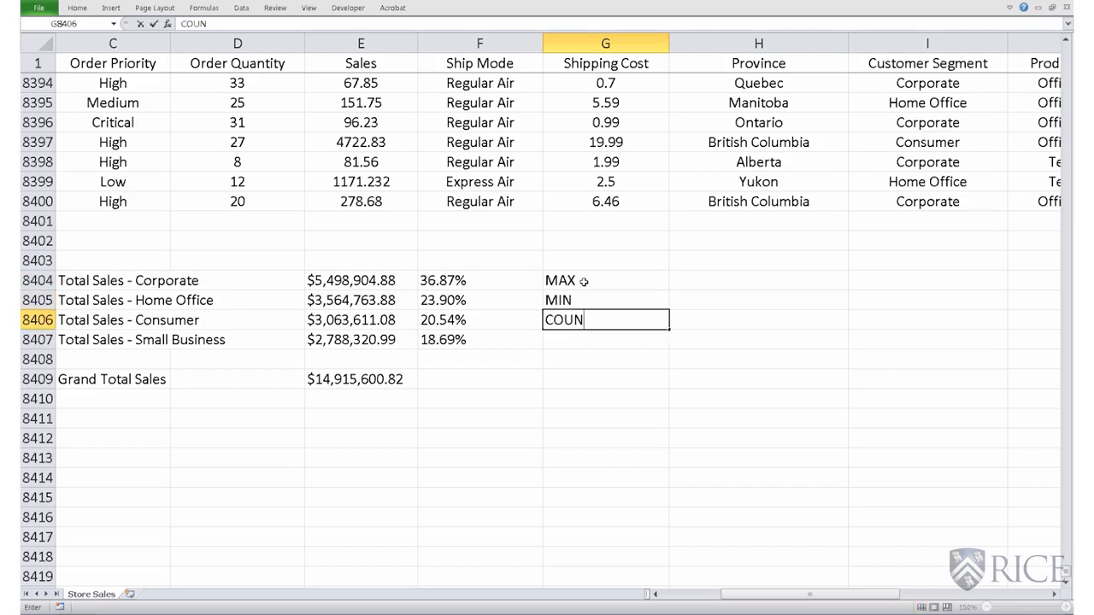
pyautogui.press('Enter')
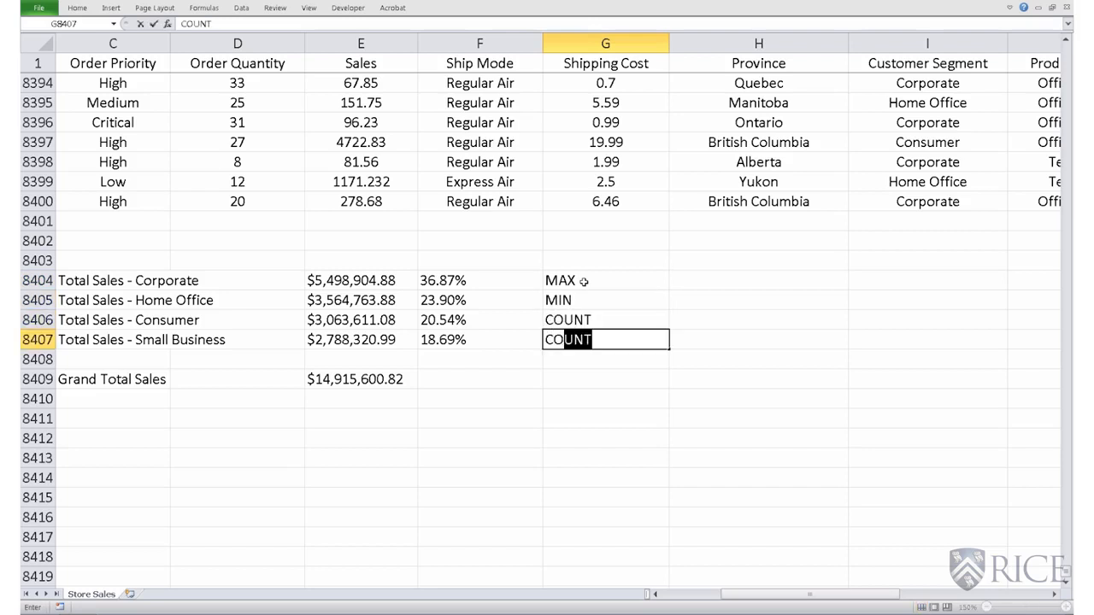
pyautogui.write('IF')
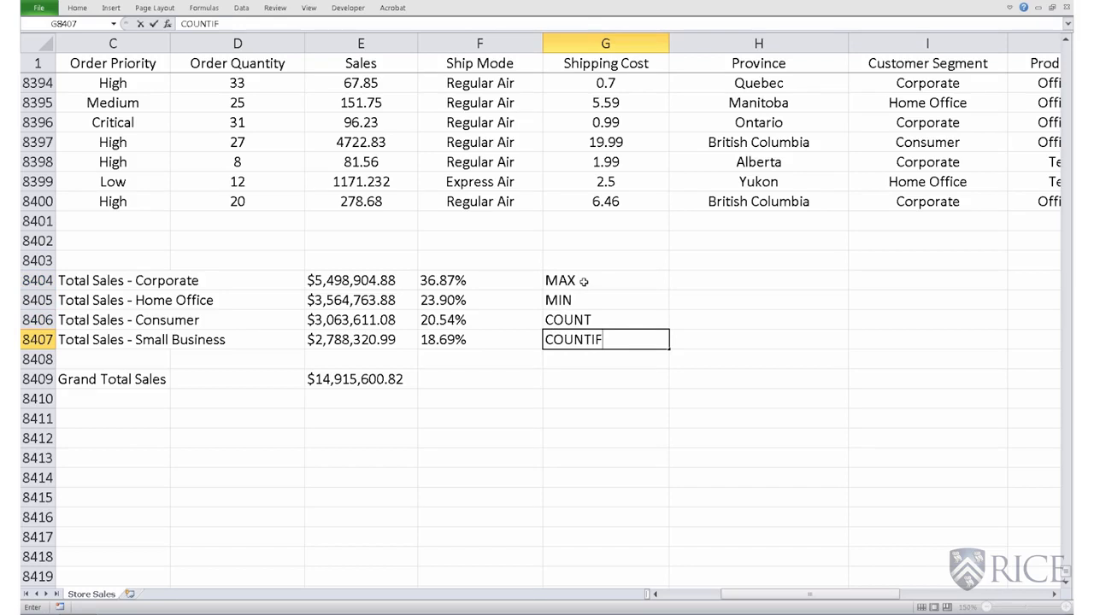
pyautogui.write('POWER')
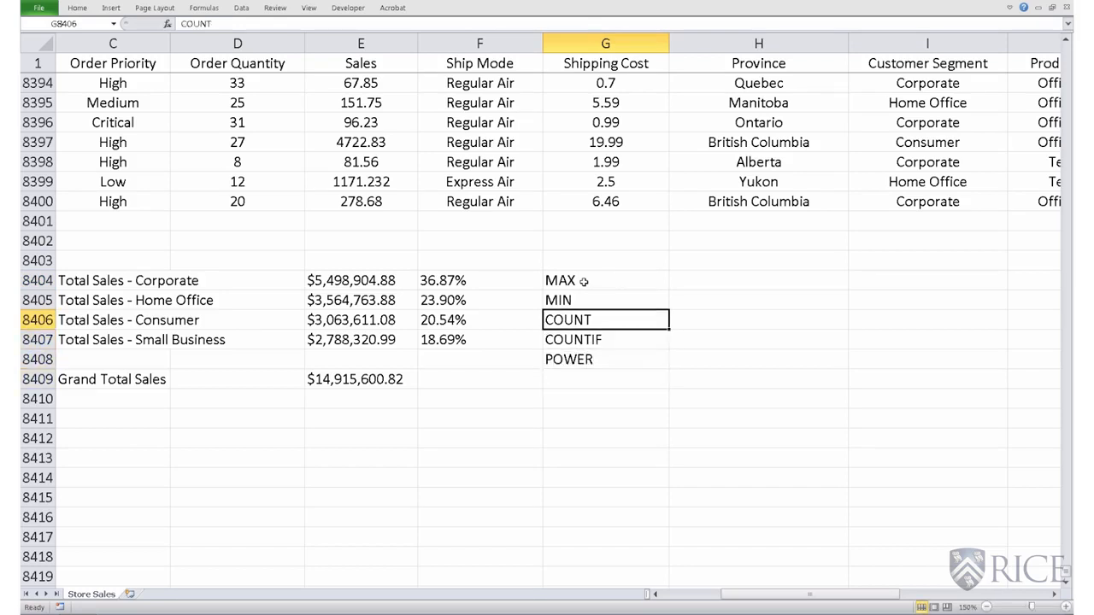
pyautogui.click(758, 280)
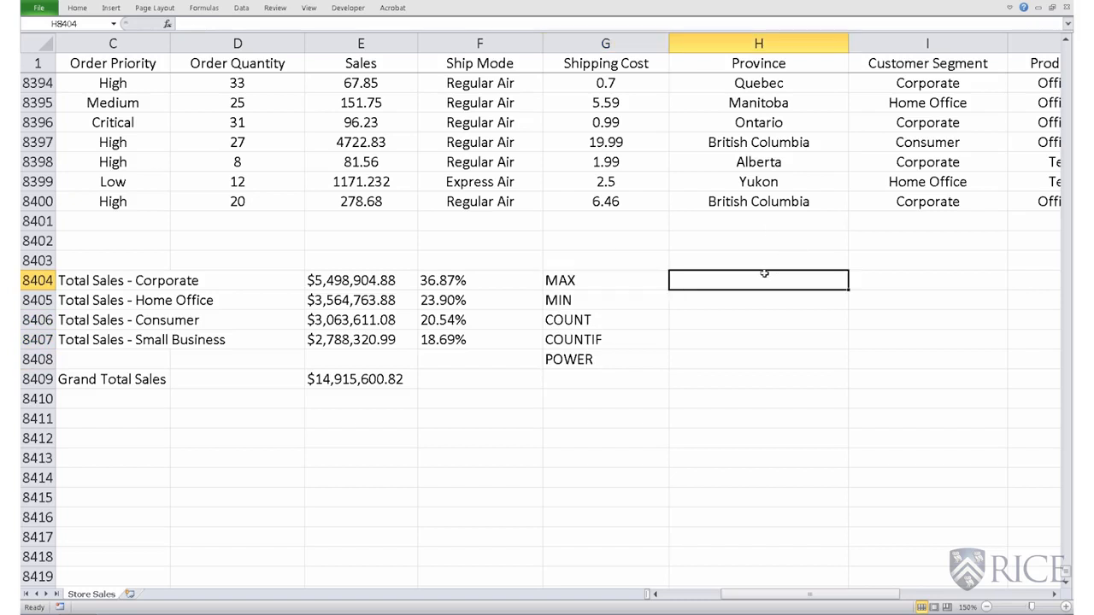
# Step: Enter =MAX(E8404:E8407) in H8404, returning $5,498,904.88
pyautogui.write('=')
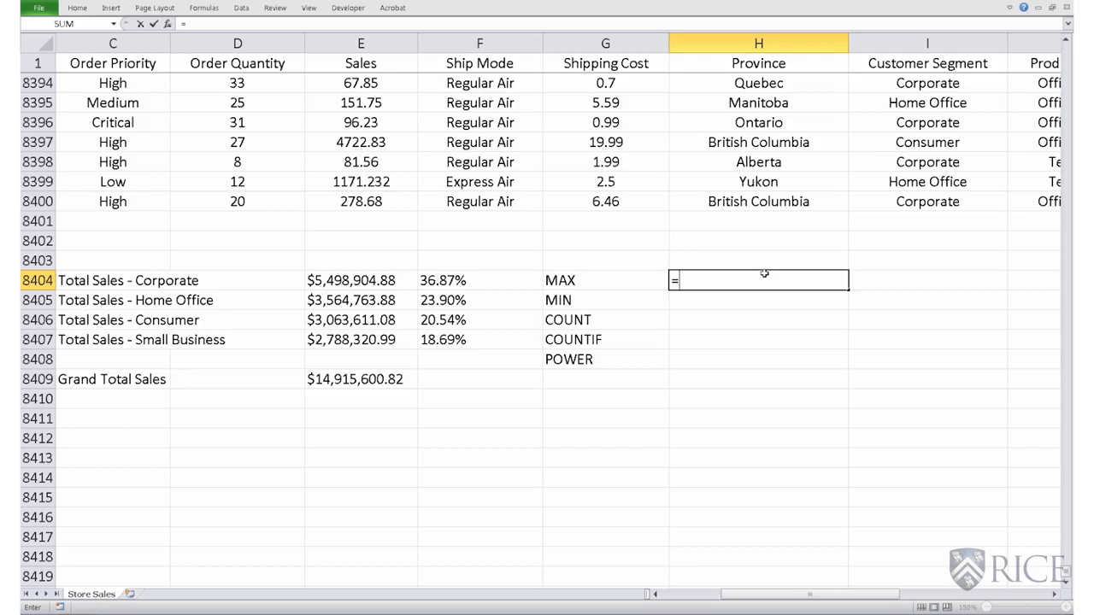
pyautogui.moveTo(408, 266)
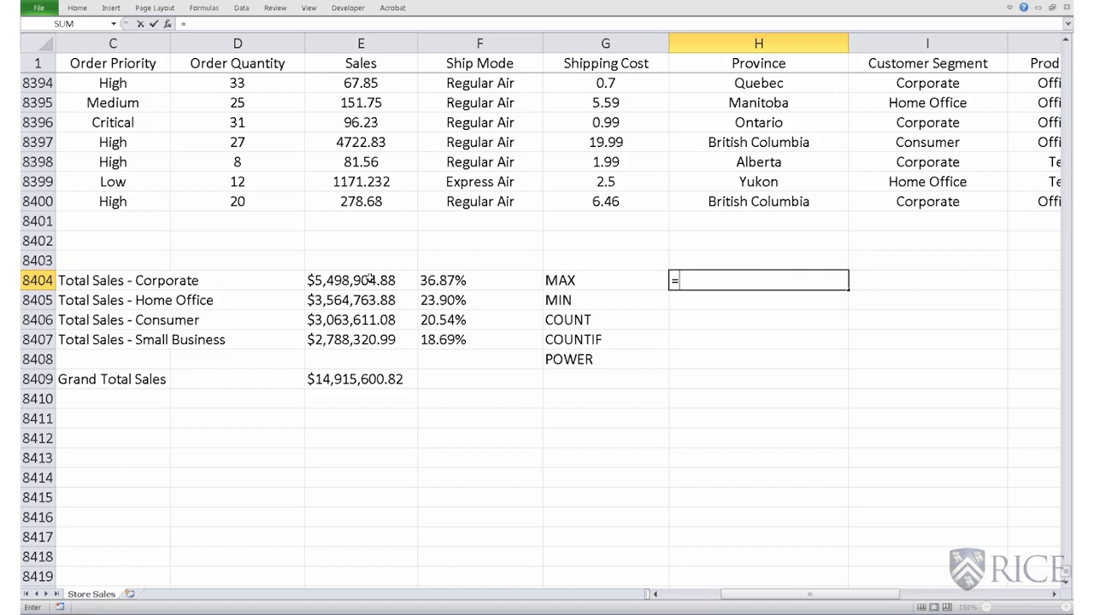
pyautogui.moveTo(710, 280)
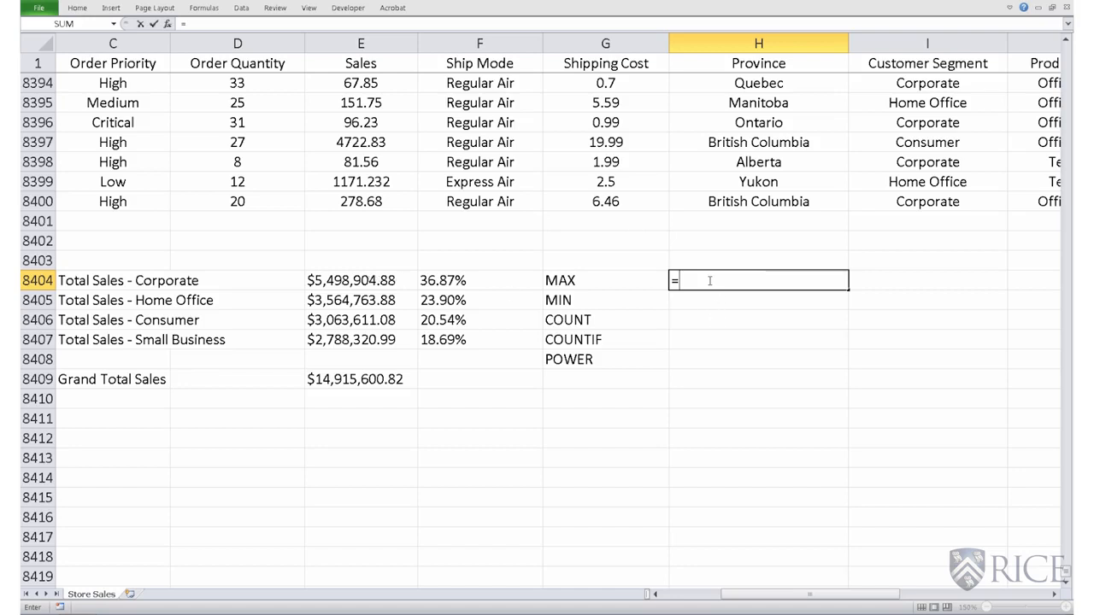
pyautogui.write('MAX(')
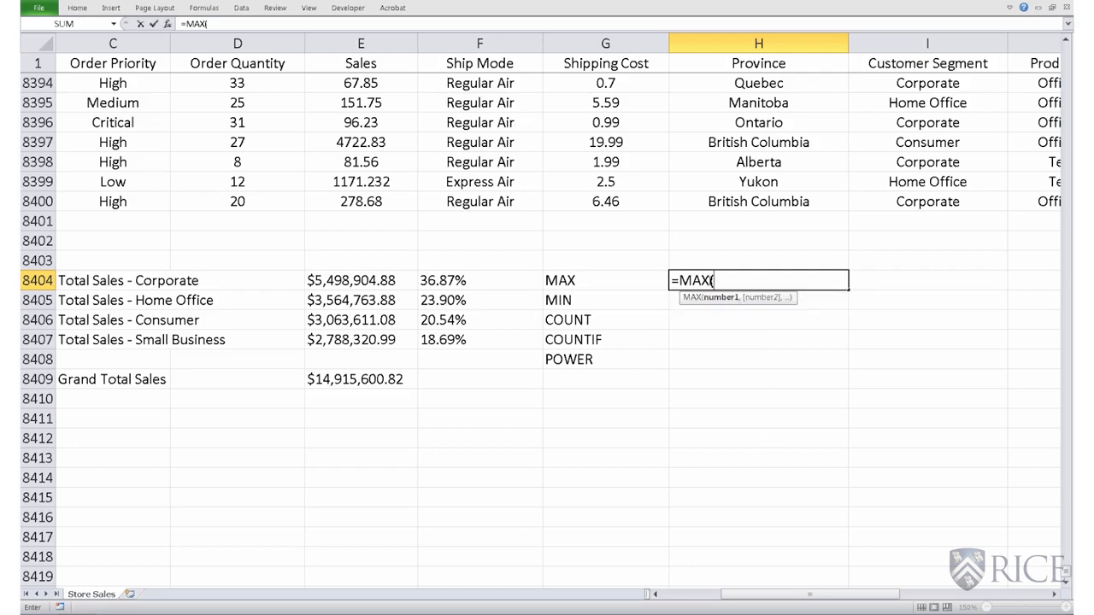
pyautogui.moveTo(342, 280)
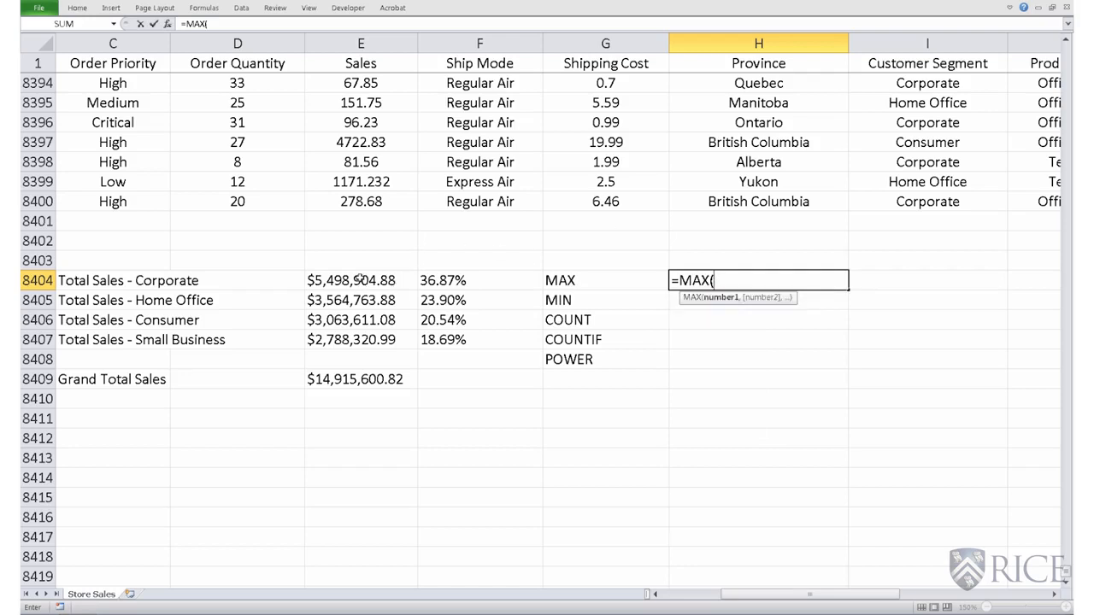
pyautogui.moveTo(351, 280); pyautogui.dragTo(350, 340)
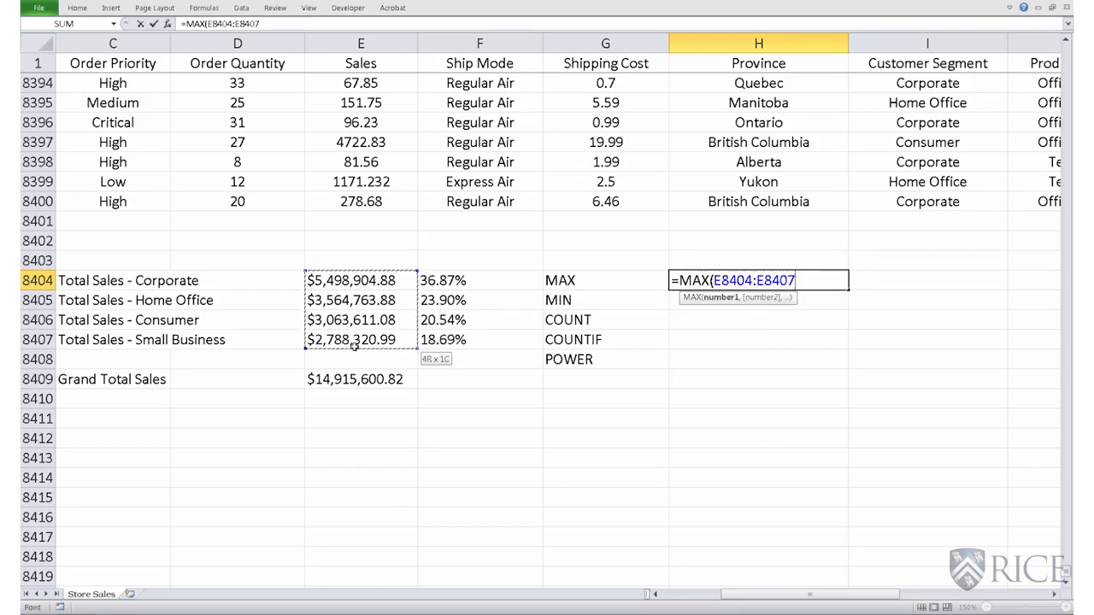
pyautogui.press('Enter')
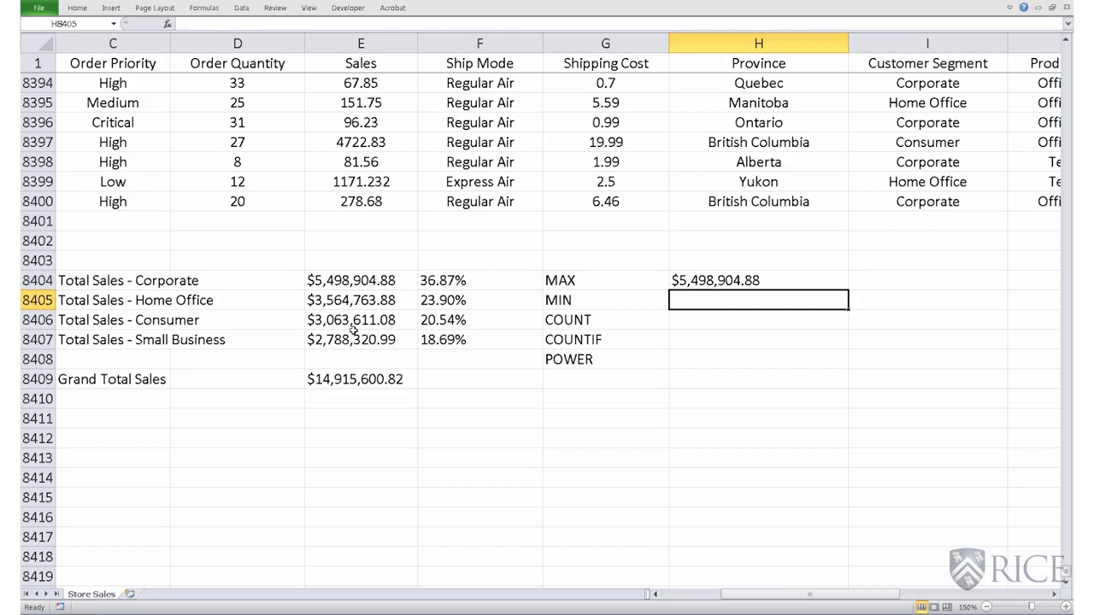
pyautogui.write('=MIN(')
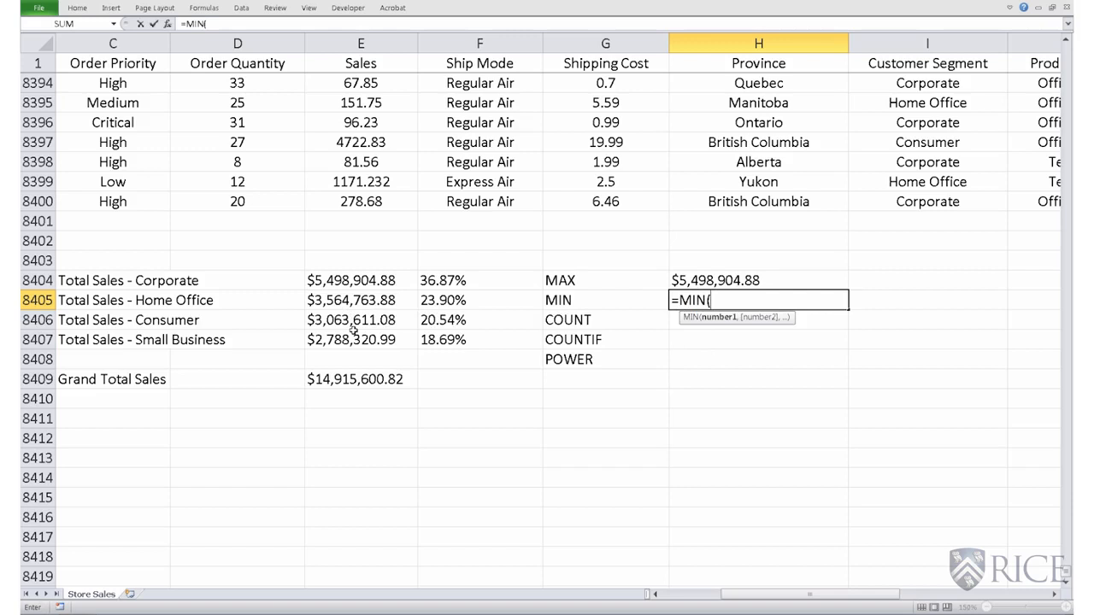
# Step: Select the segment totals from E8404 for the MIN formula
pyautogui.click(361, 279)
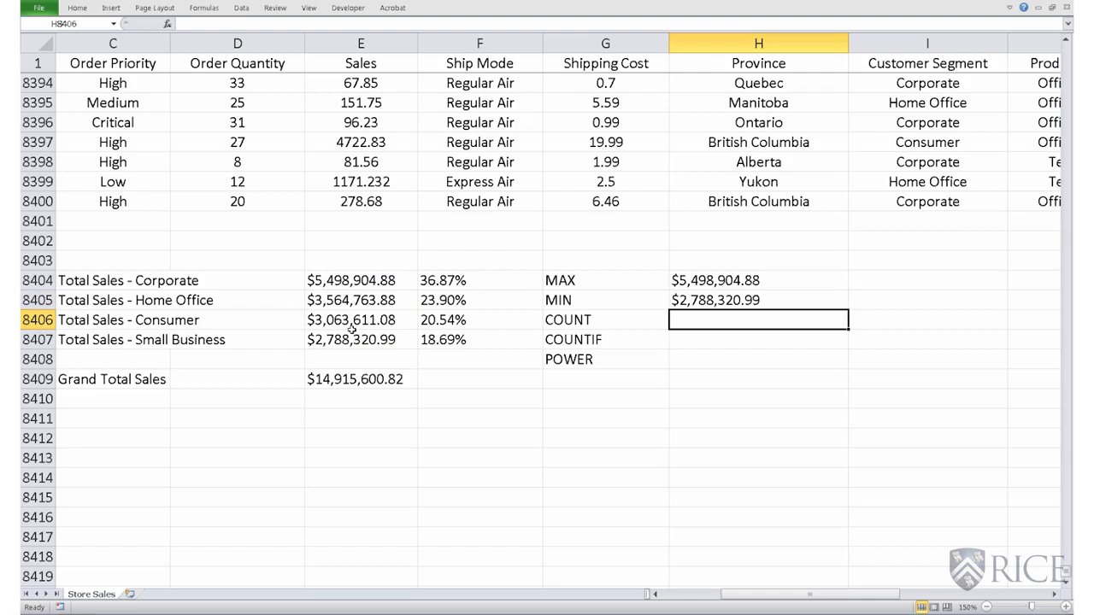
pyautogui.write('=')
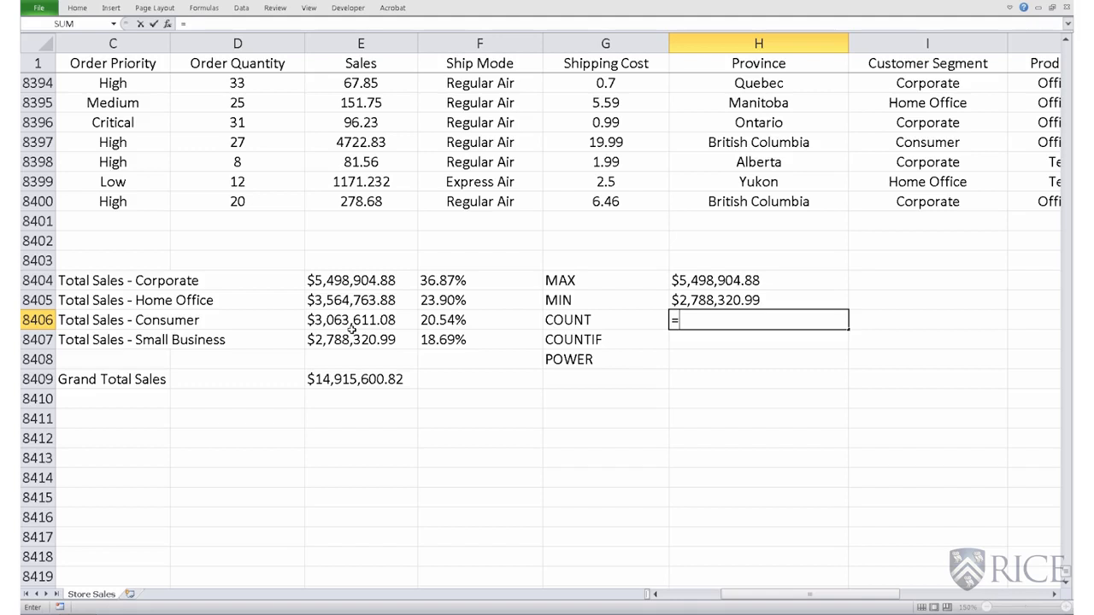
pyautogui.write('COUNT')
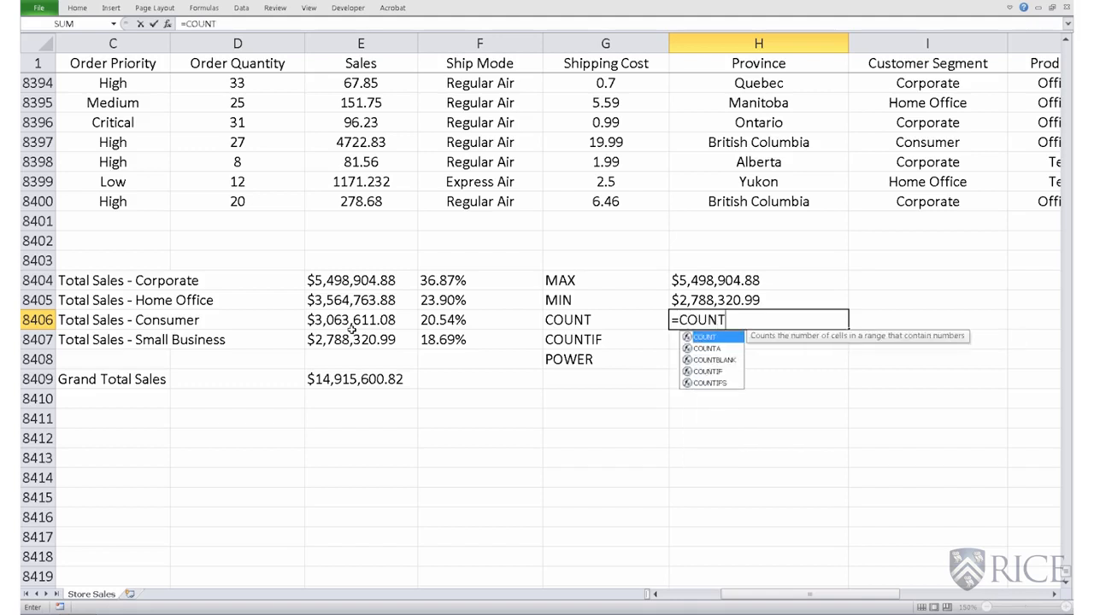
pyautogui.write('(')
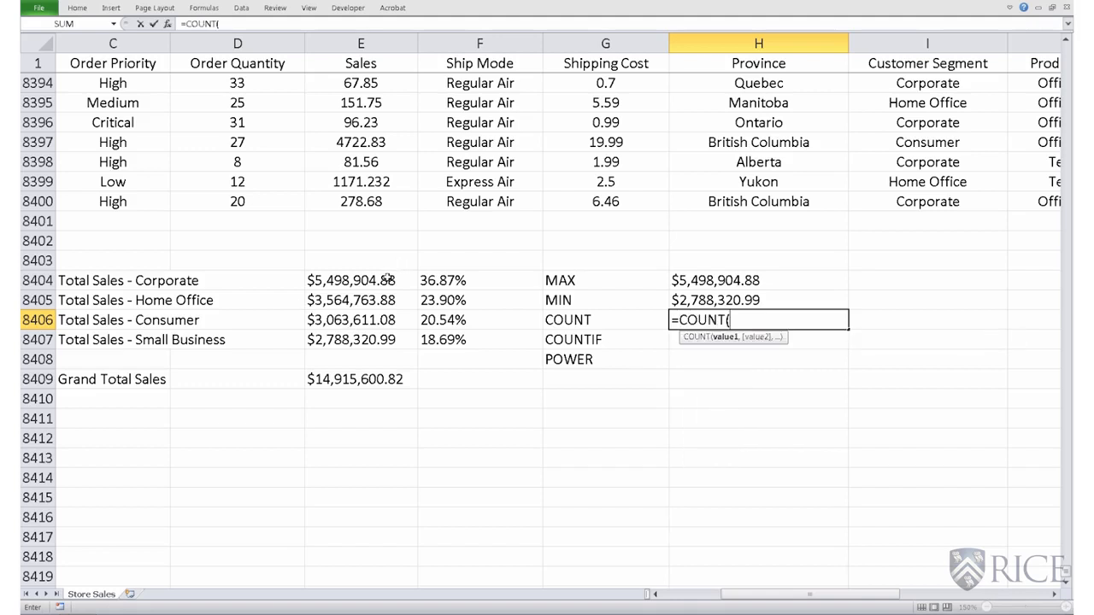
pyautogui.moveTo(360, 281); pyautogui.dragTo(360, 339)
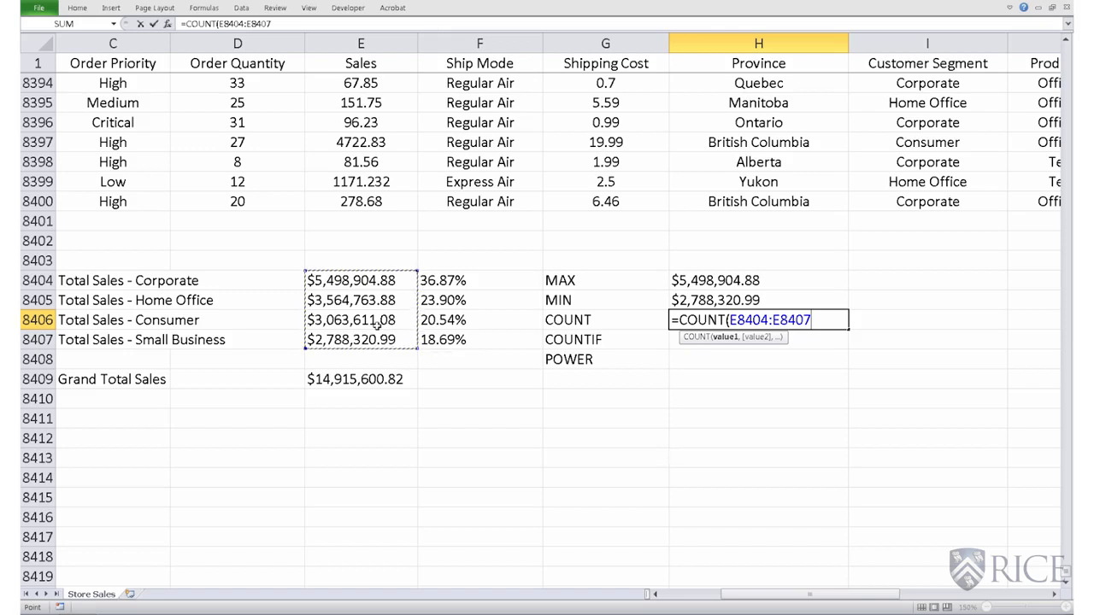
pyautogui.press('Enter')
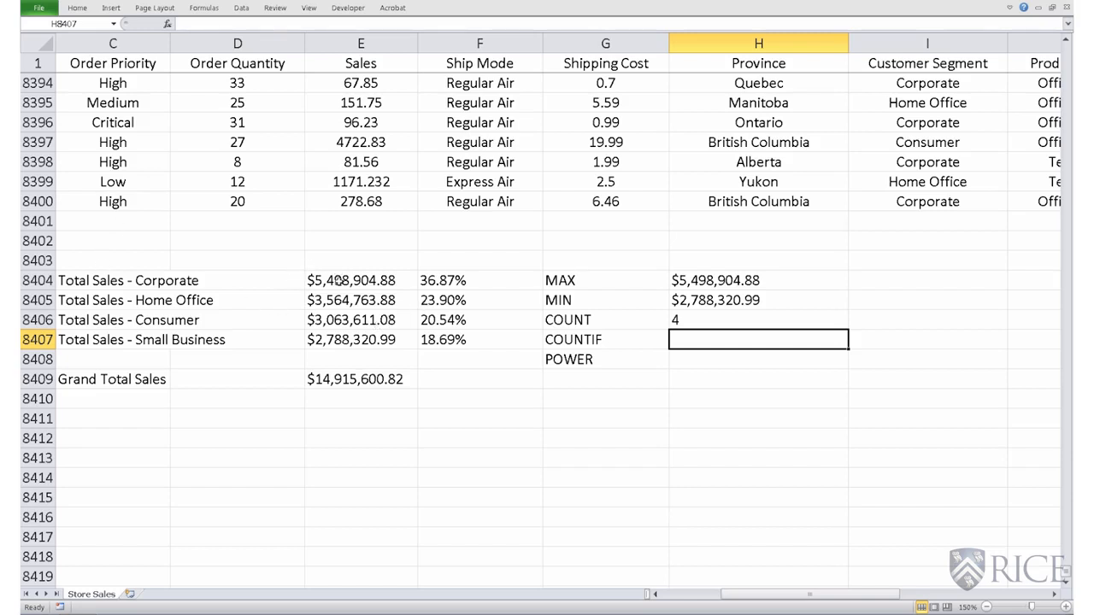
pyautogui.moveTo(360, 281); pyautogui.dragTo(361, 339)
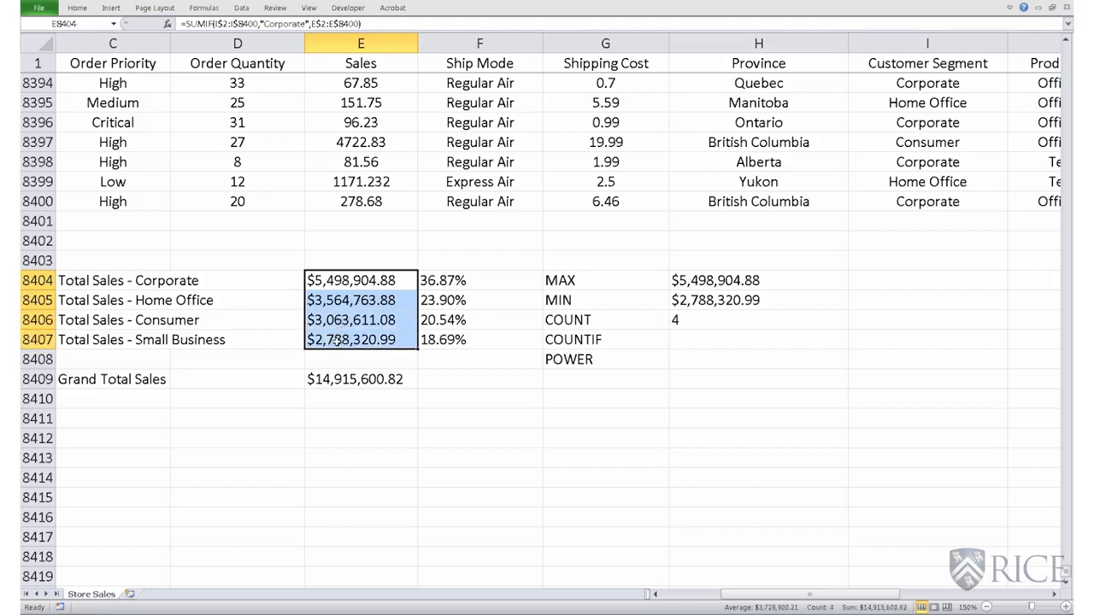
pyautogui.moveTo(478, 355)
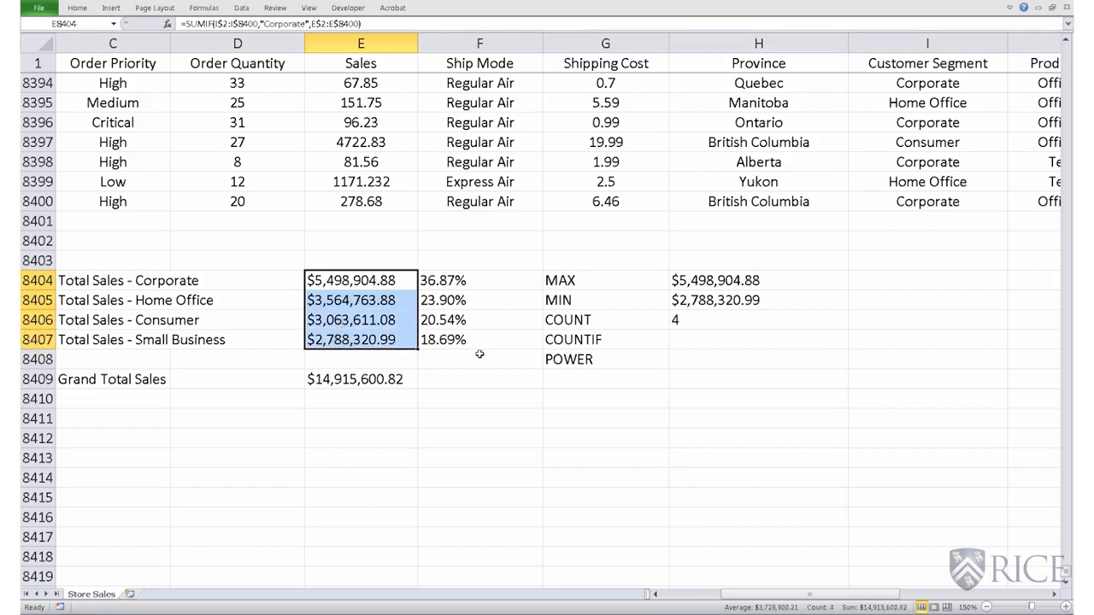
pyautogui.click(758, 339)
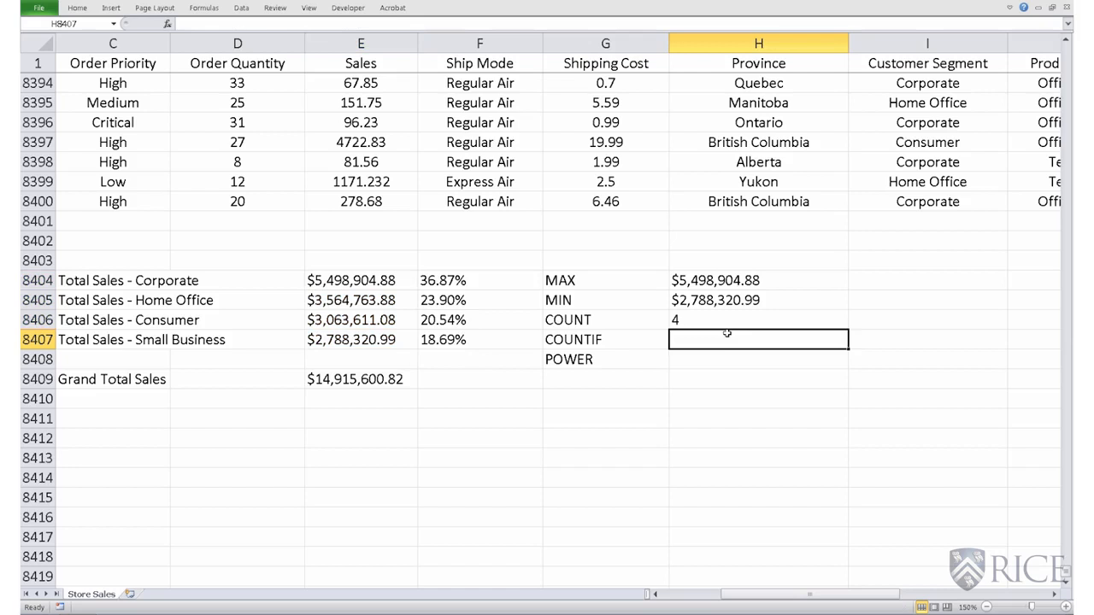
# Step: Enter =COUNTIF(E8404:E8407,">3000000") in H8407, returning 3
pyautogui.write('=COUNTIF')
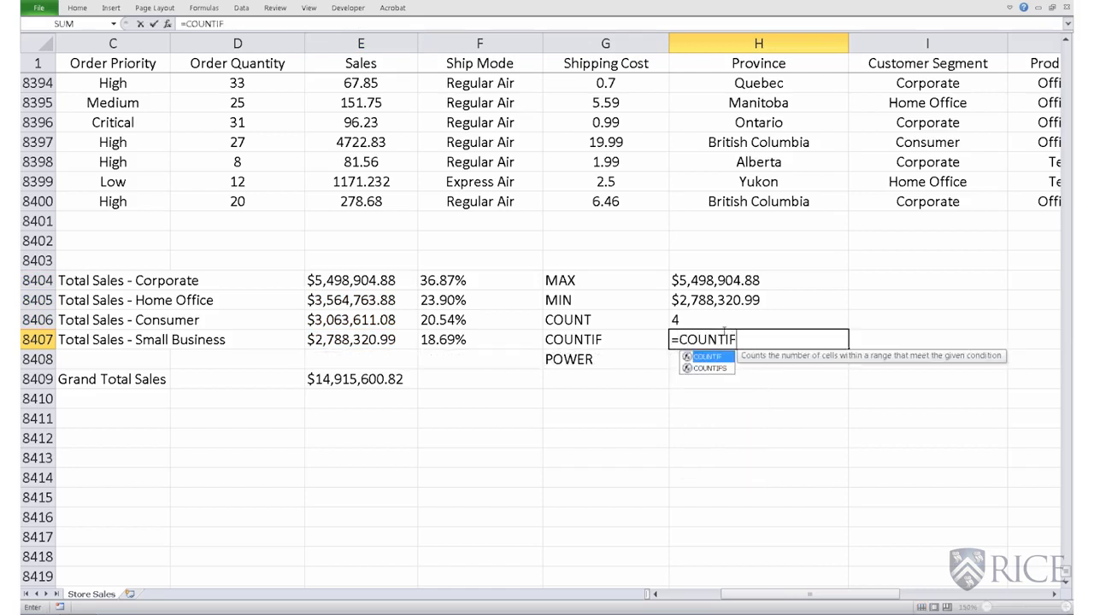
pyautogui.write('(')
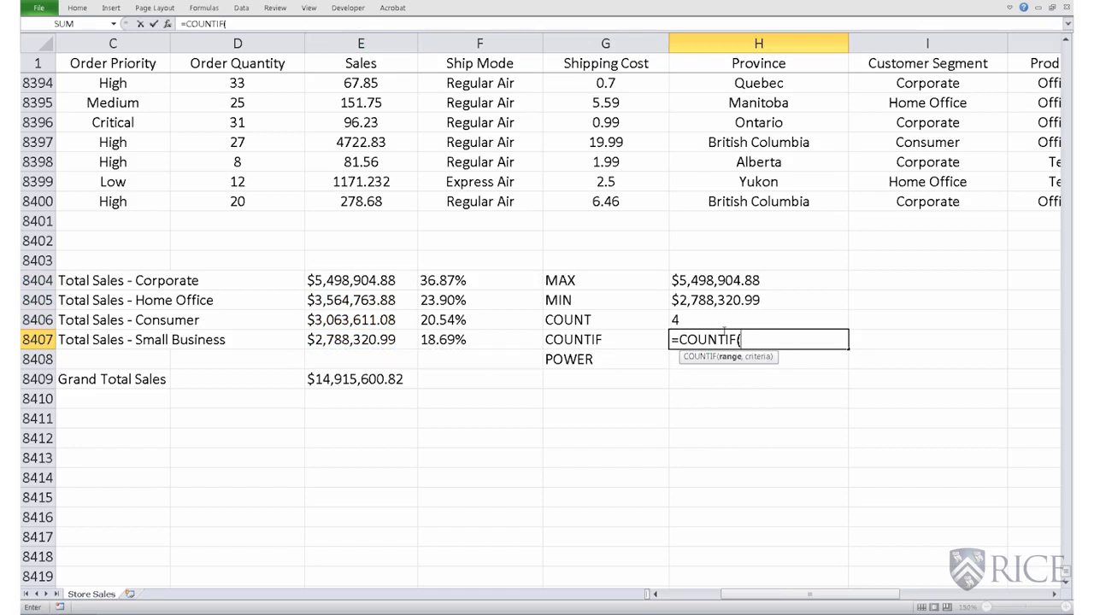
pyautogui.moveTo(371, 300)
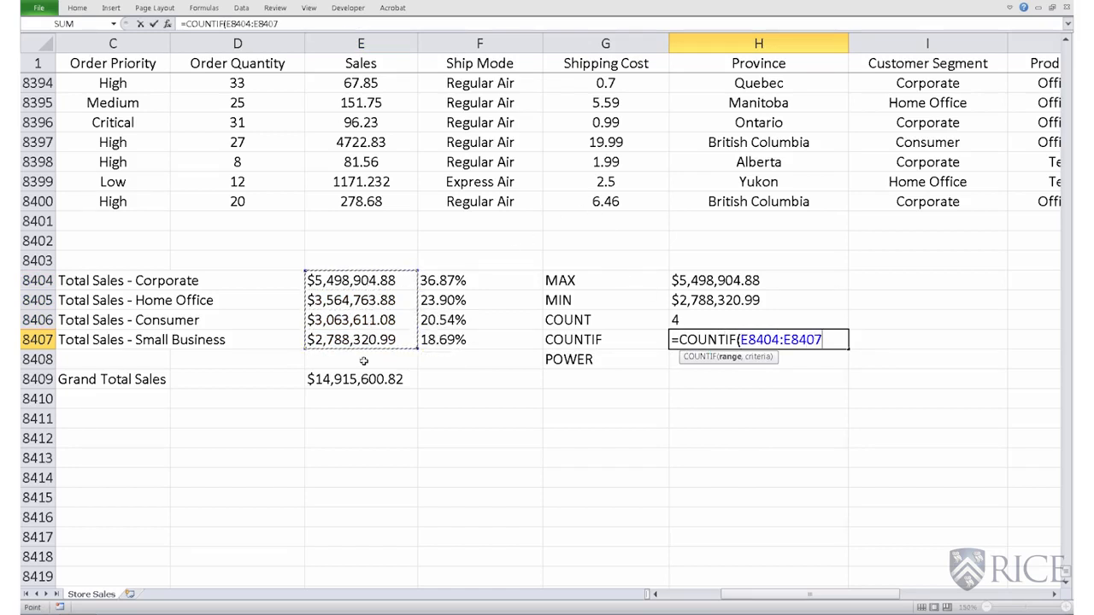
pyautogui.write(',')
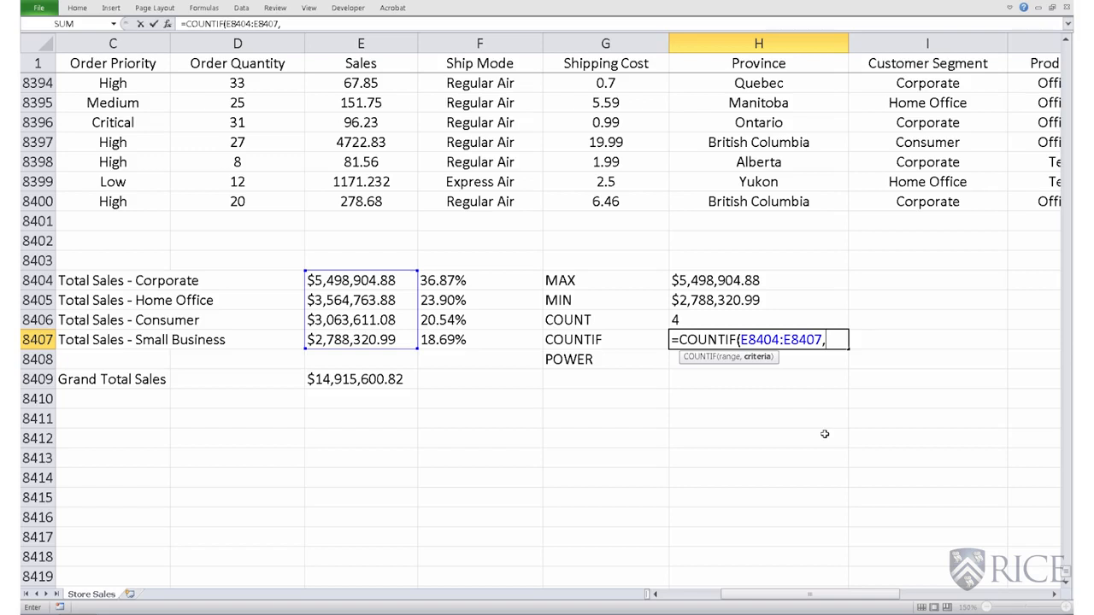
pyautogui.write('"')
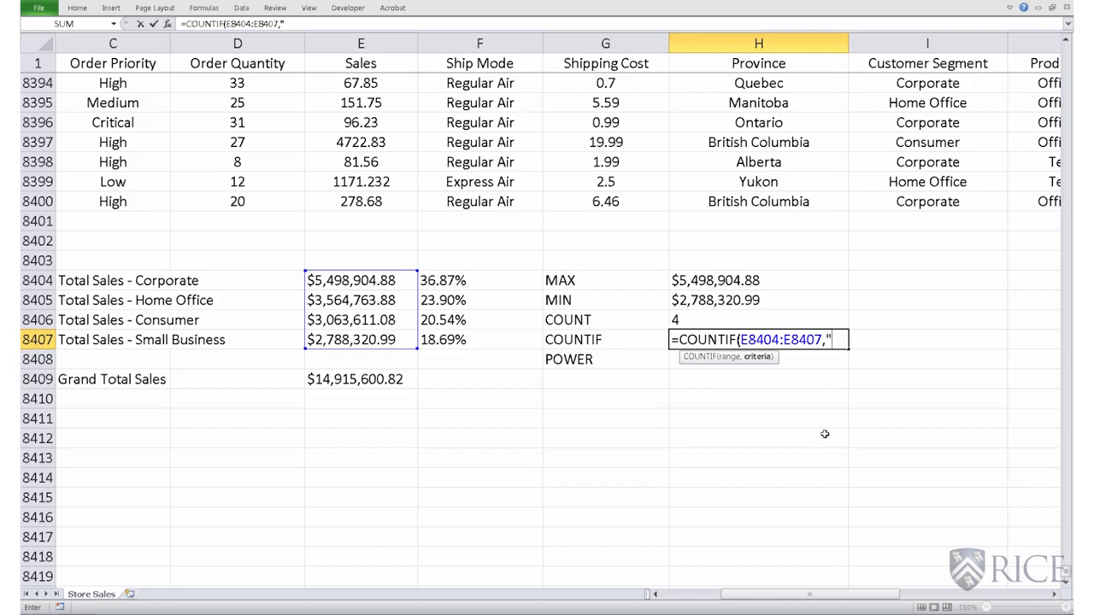
pyautogui.write('>')
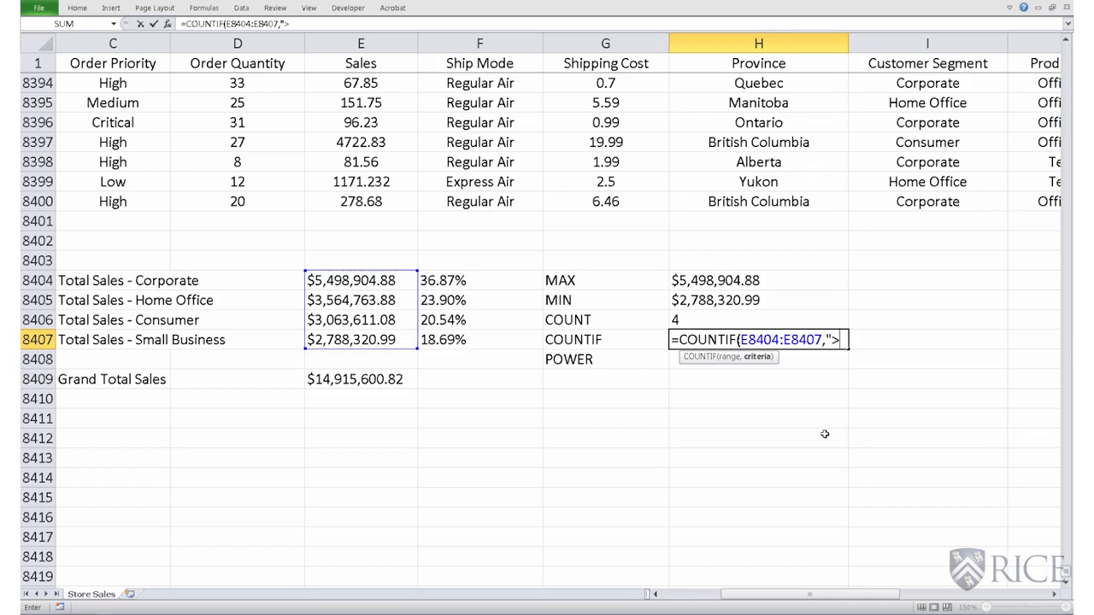
pyautogui.write('3000')
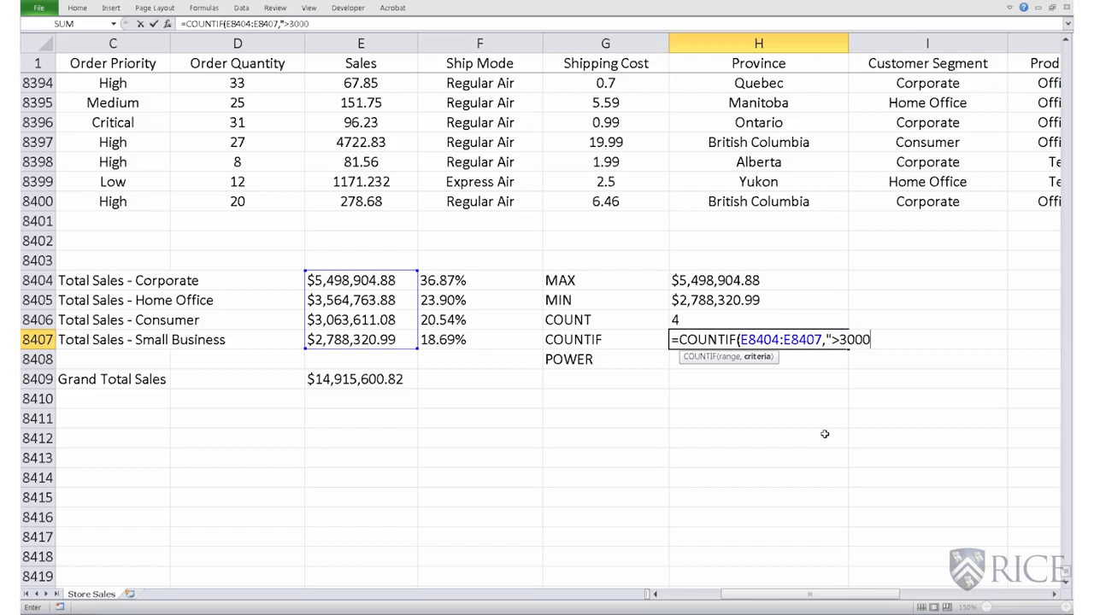
pyautogui.write('000')
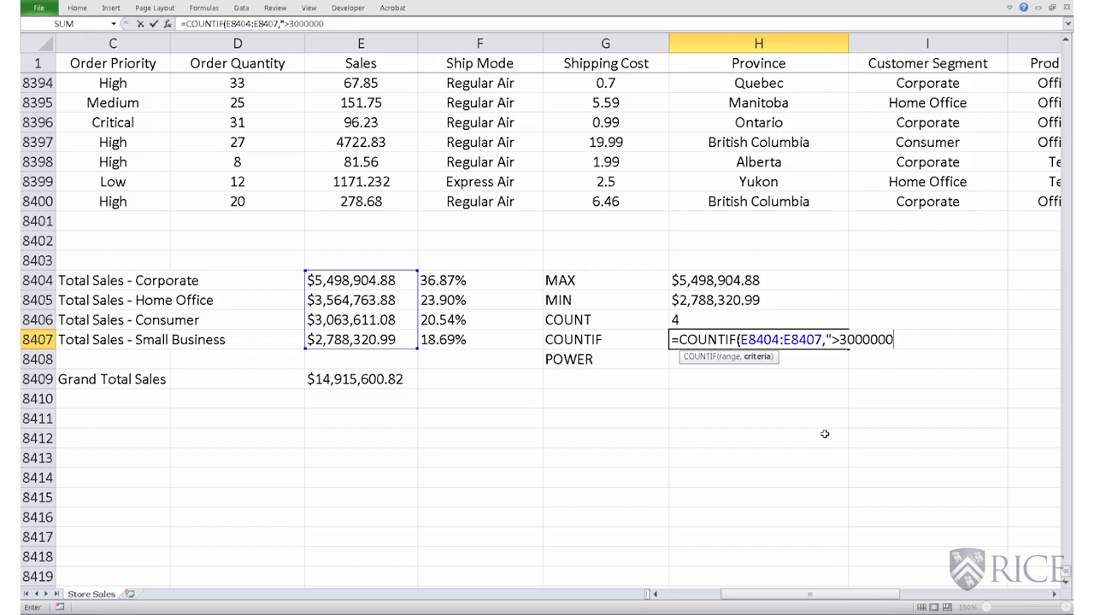
pyautogui.write('"')
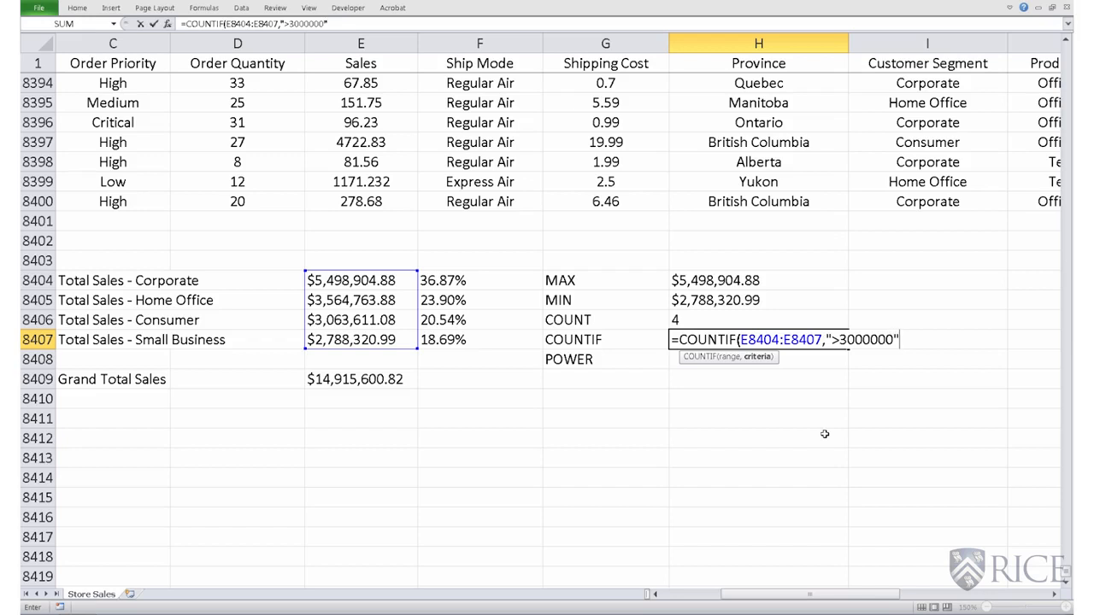
pyautogui.write(')')
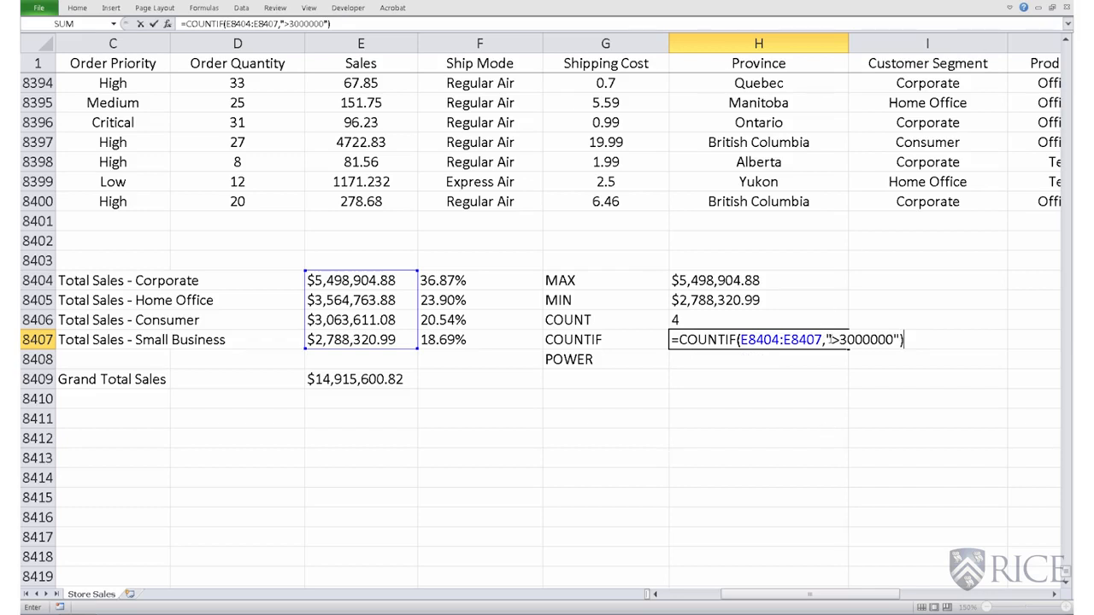
pyautogui.moveTo(830, 339); pyautogui.dragTo(890, 340)
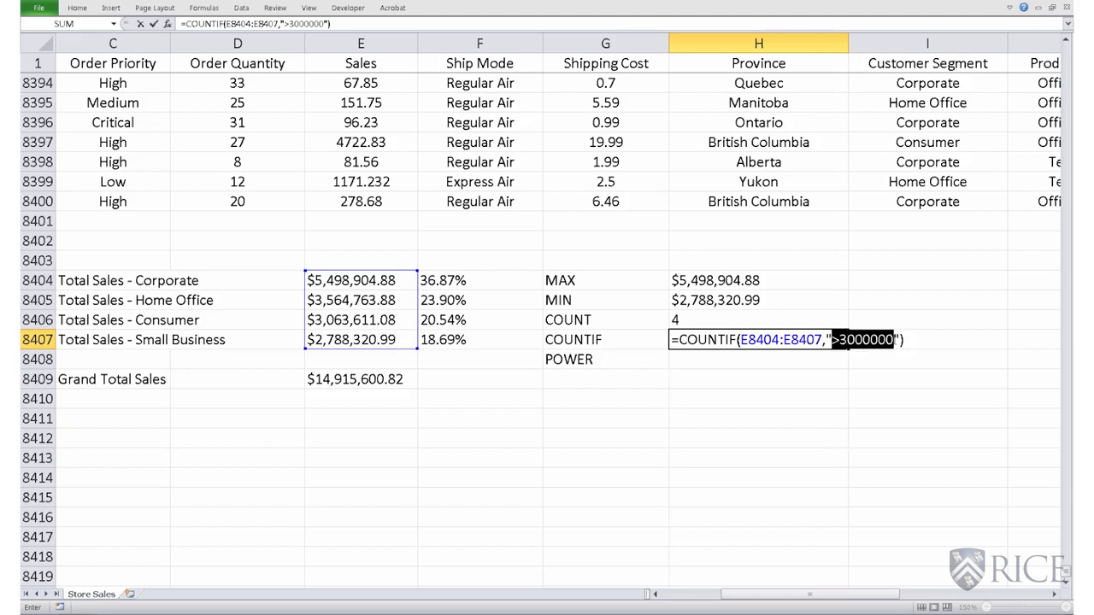
pyautogui.press('Enter')
pyautogui.write('=')
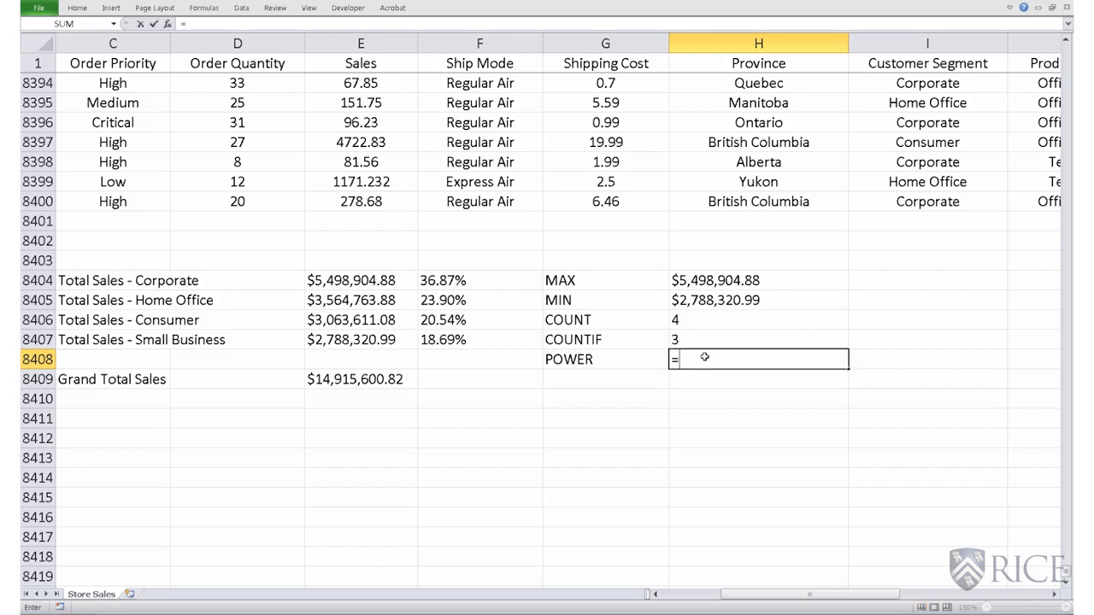
# Step: Enter =POWER(3,10) in H8408, returning 59049
pyautogui.write('POWER')
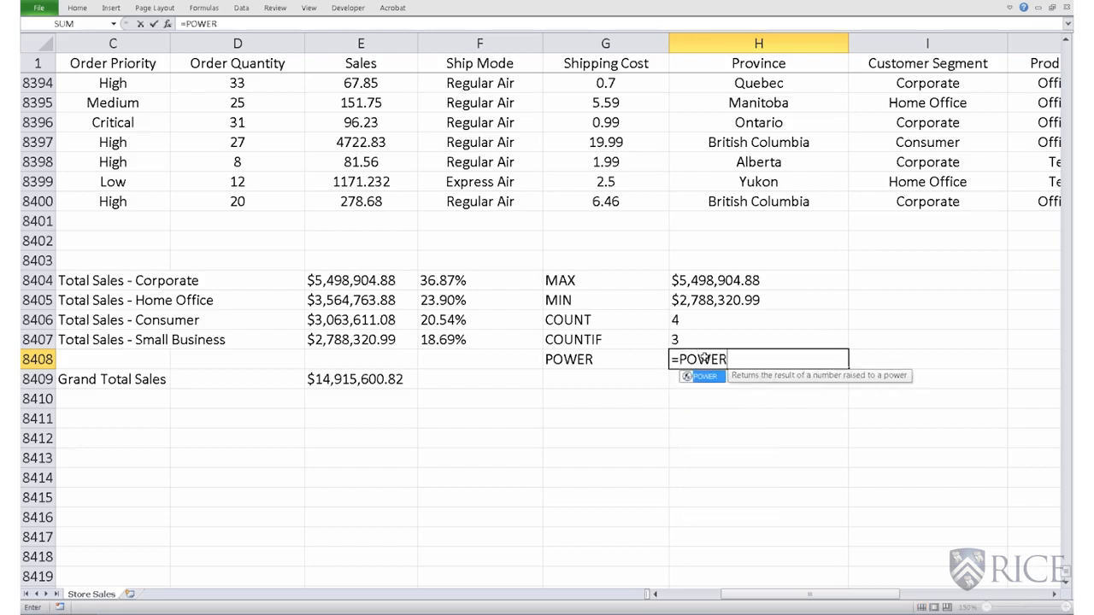
pyautogui.write('(')
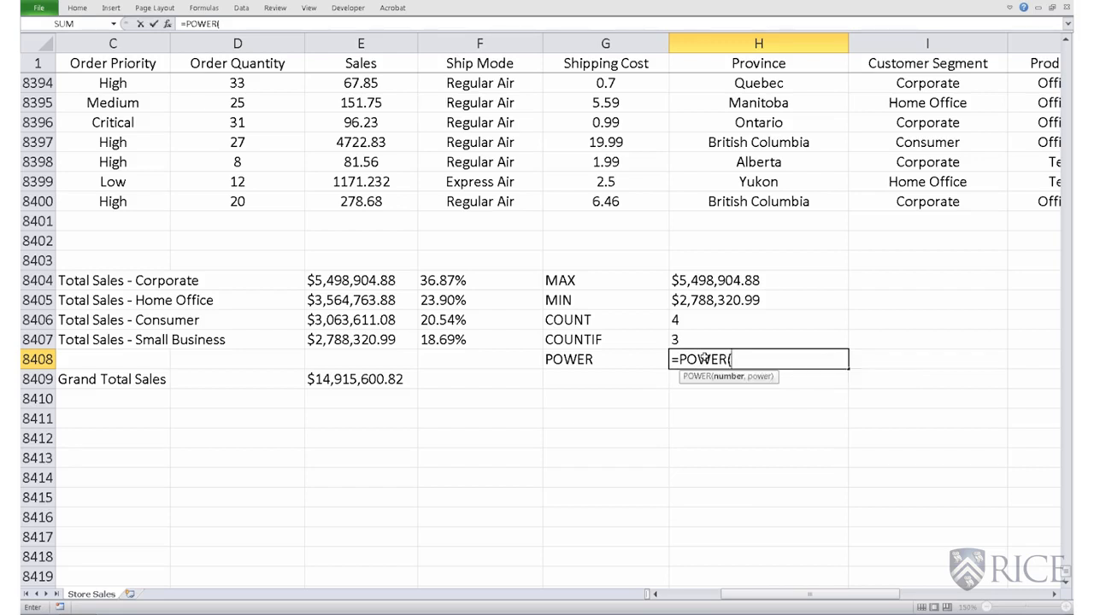
pyautogui.write('3,')
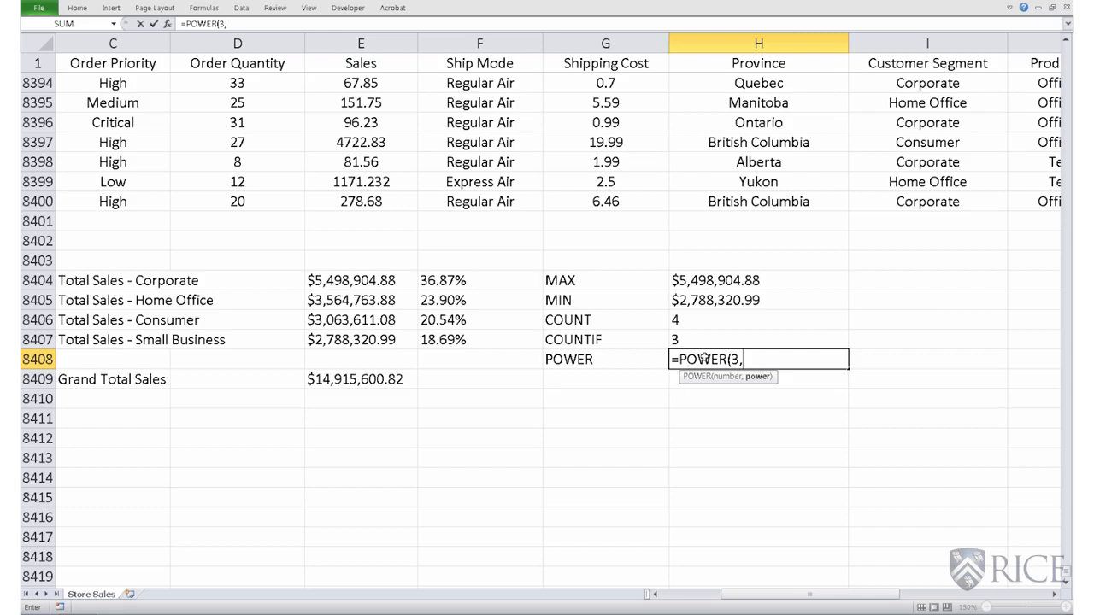
pyautogui.write('10')
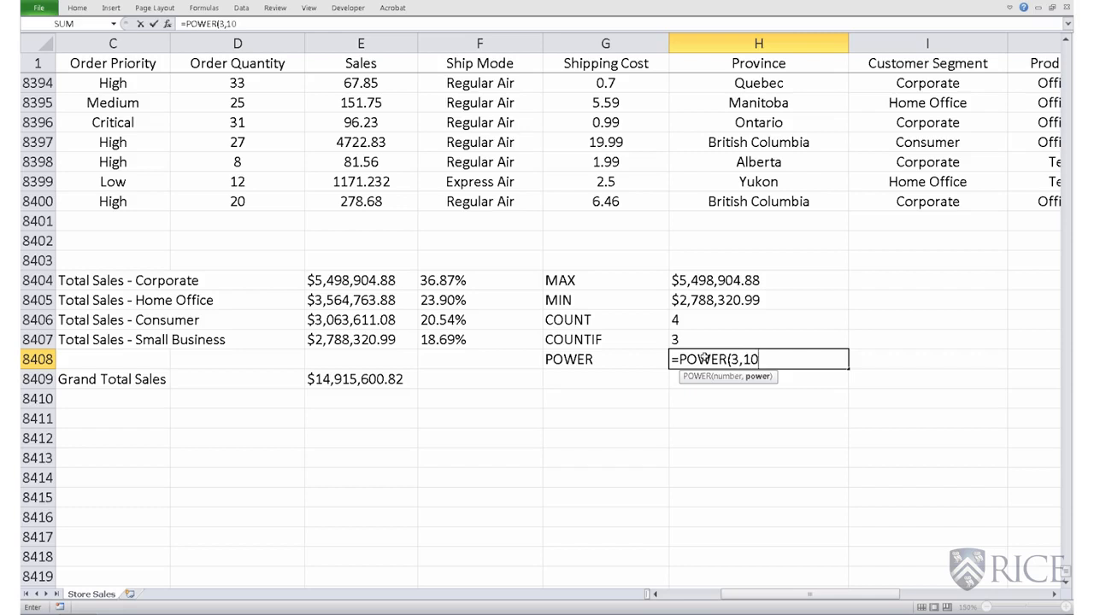
pyautogui.press('Enter')
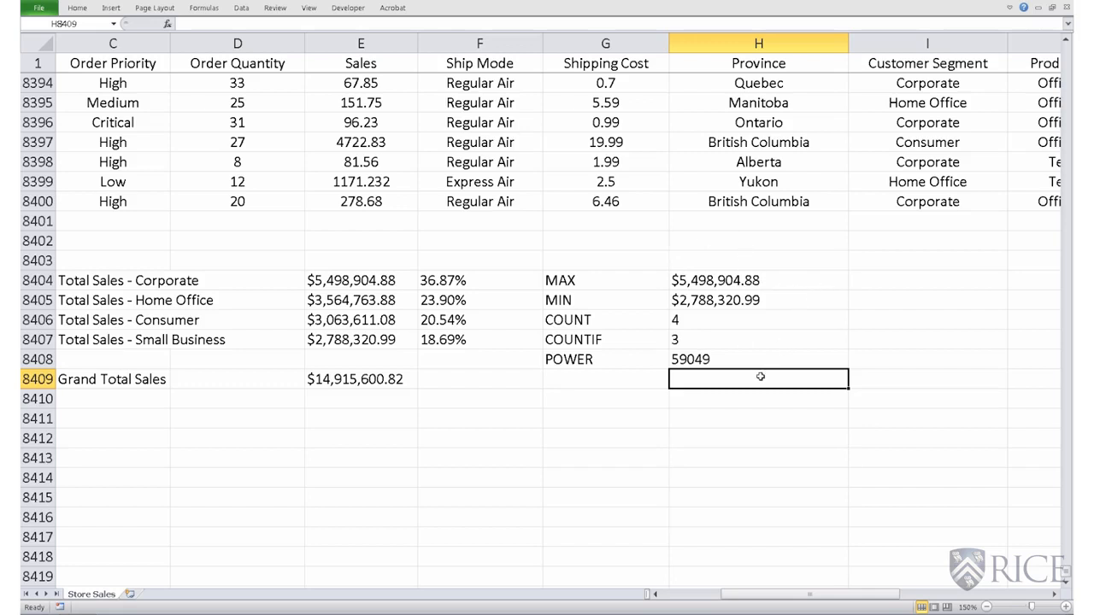
# Step: Type the caret formula =3^10 into H8409
pyautogui.write('=')
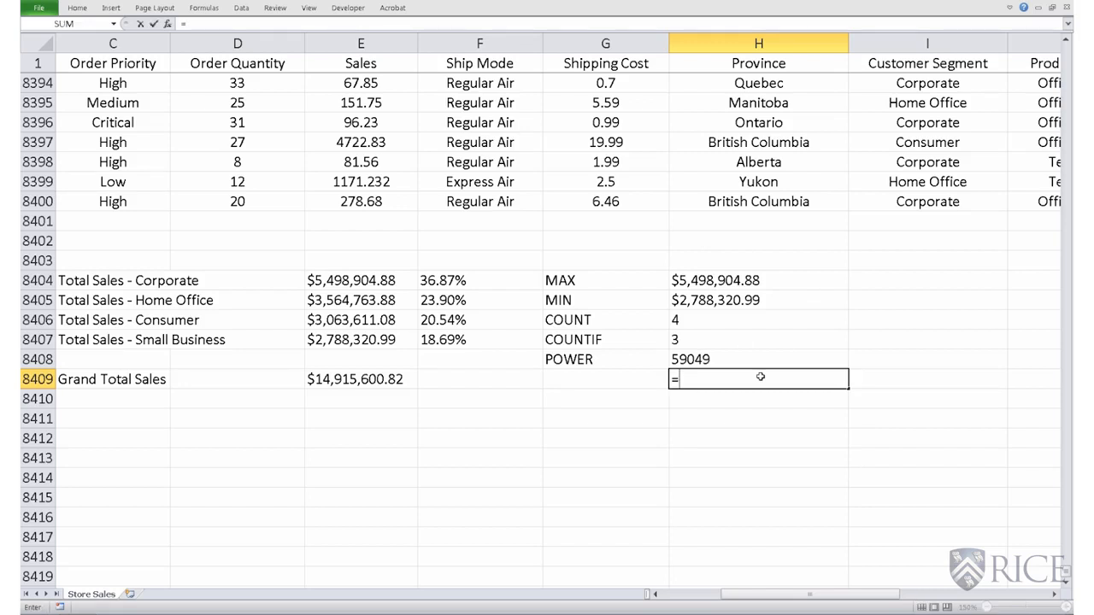
pyautogui.write('3')
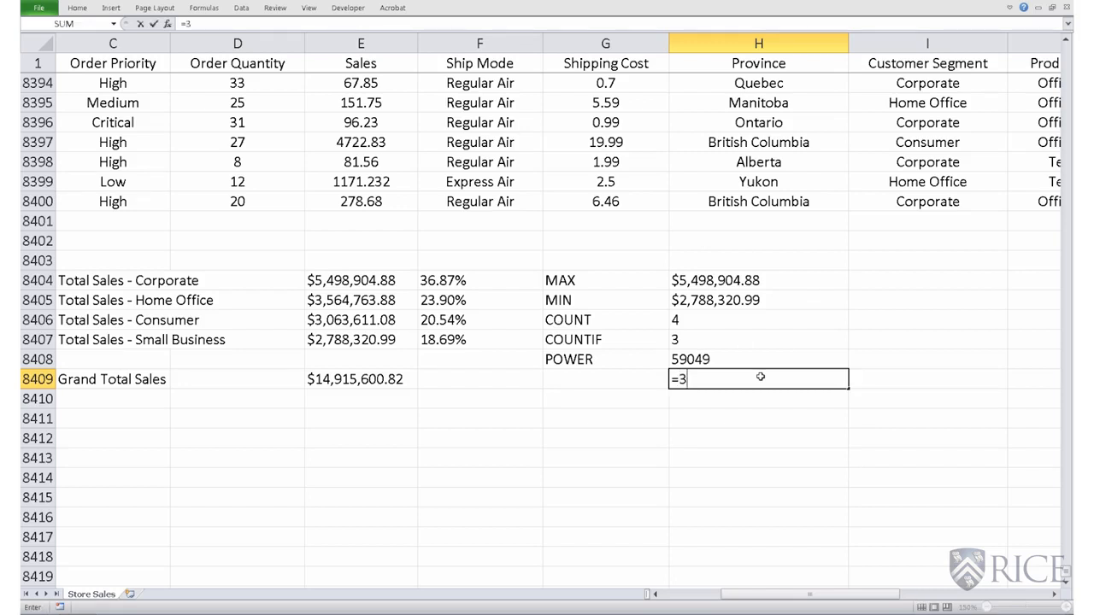
pyautogui.write('^')
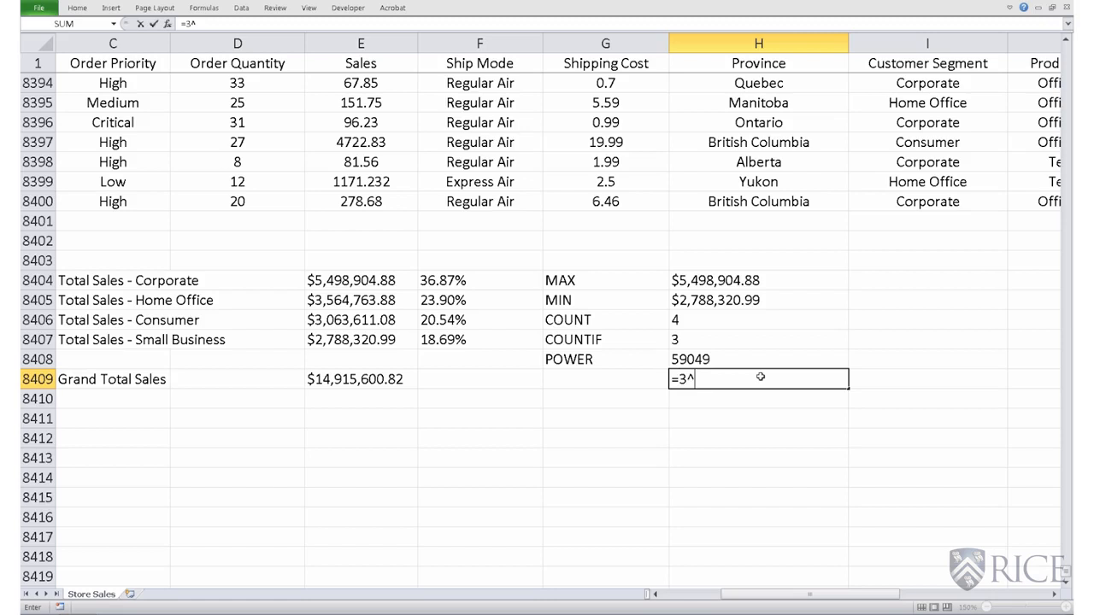
pyautogui.write('1')
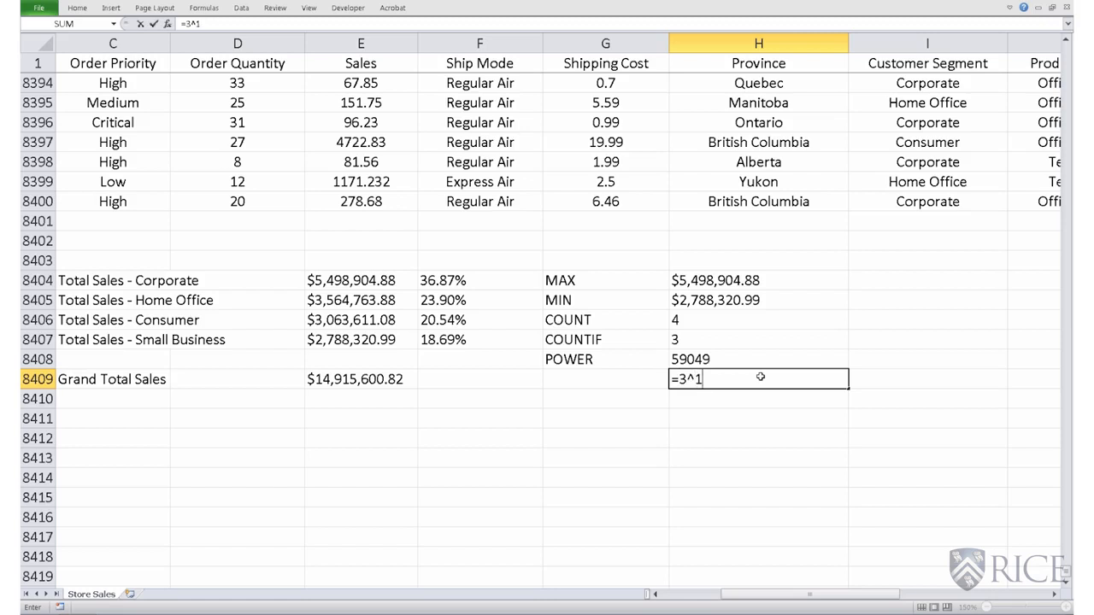
pyautogui.write('0')
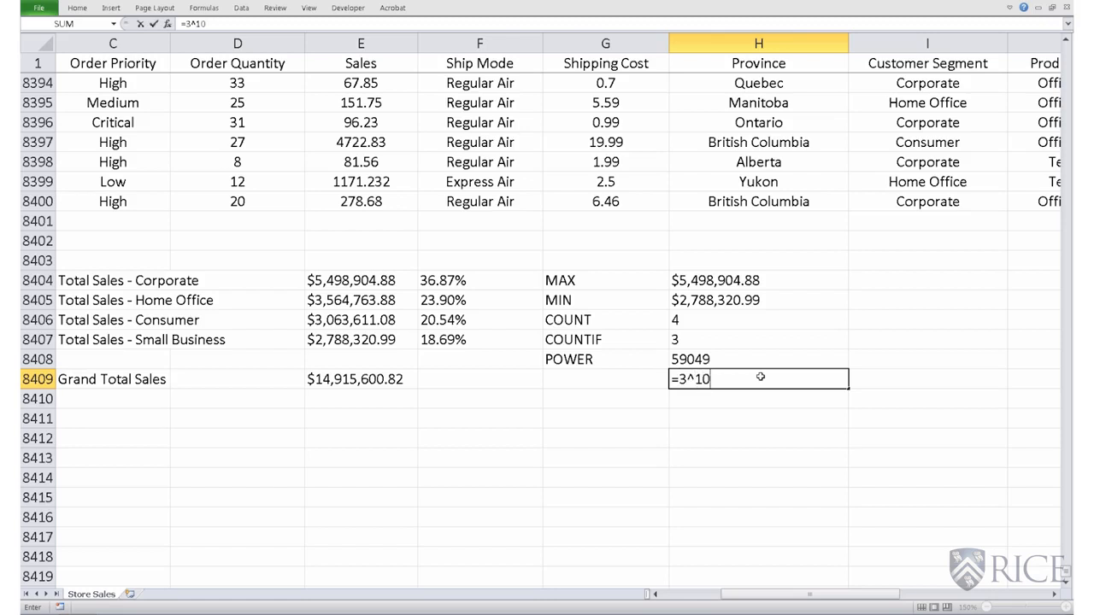